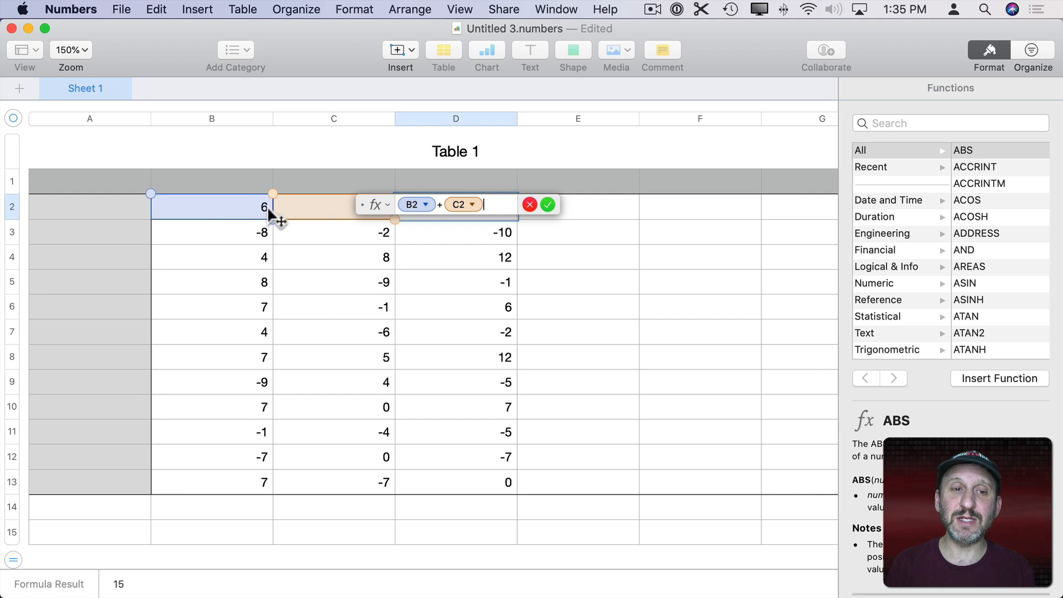
Commit the =B2+C2 formula in D2 so it displays 15
{"action": "left_click", "coordinate": [547, 204]}
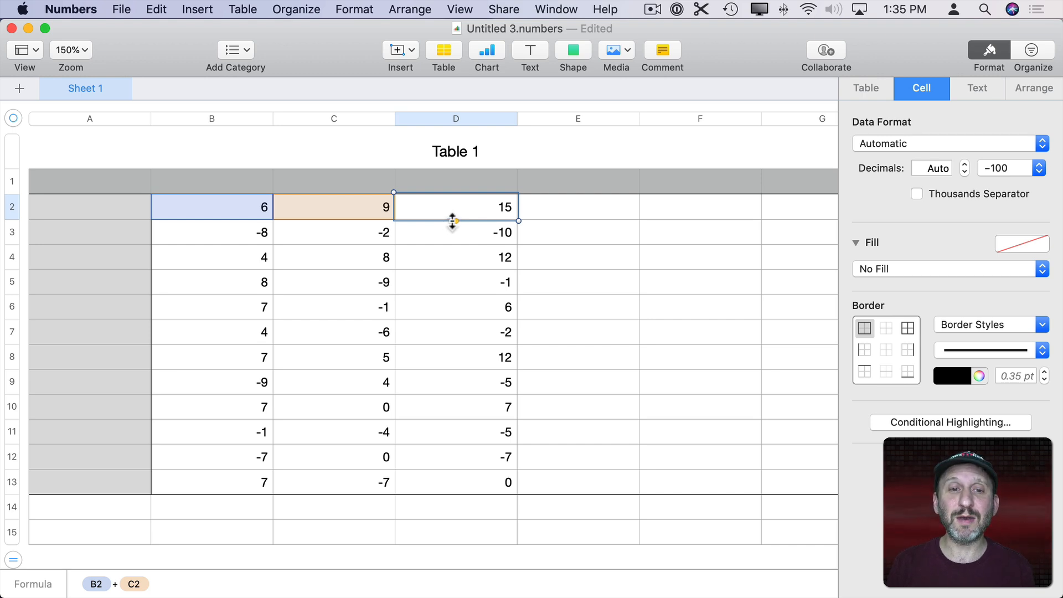
{"action": "mouse_move", "coordinate": [448, 232]}
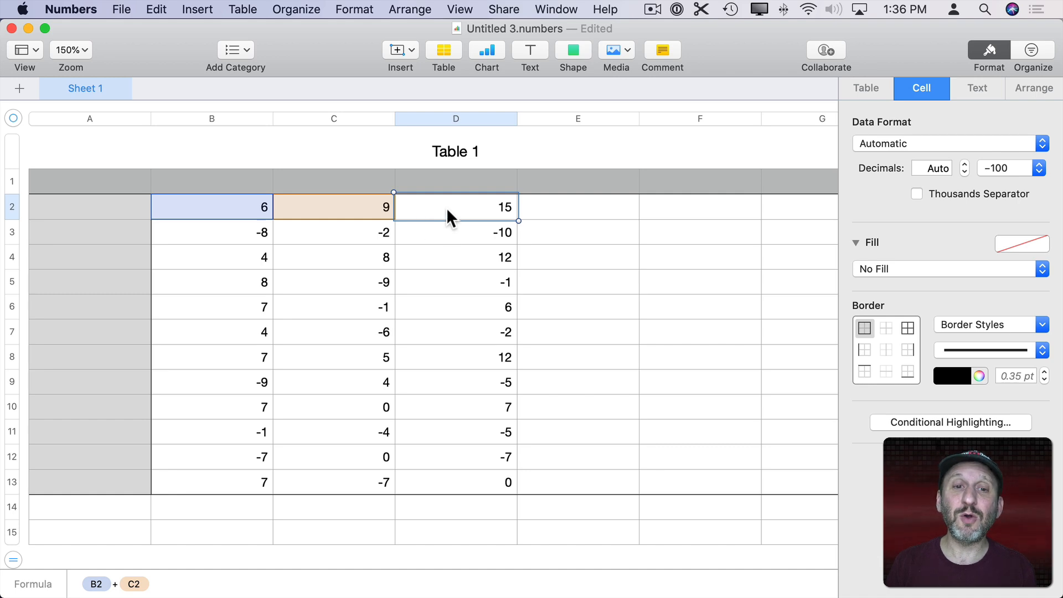
Rewrite D2 as an IF testing B2+C2>0 with "+"& as the positive branch start
{"action": "double_click", "coordinate": [455, 206]}
{"action": "type", "text": "IF("}
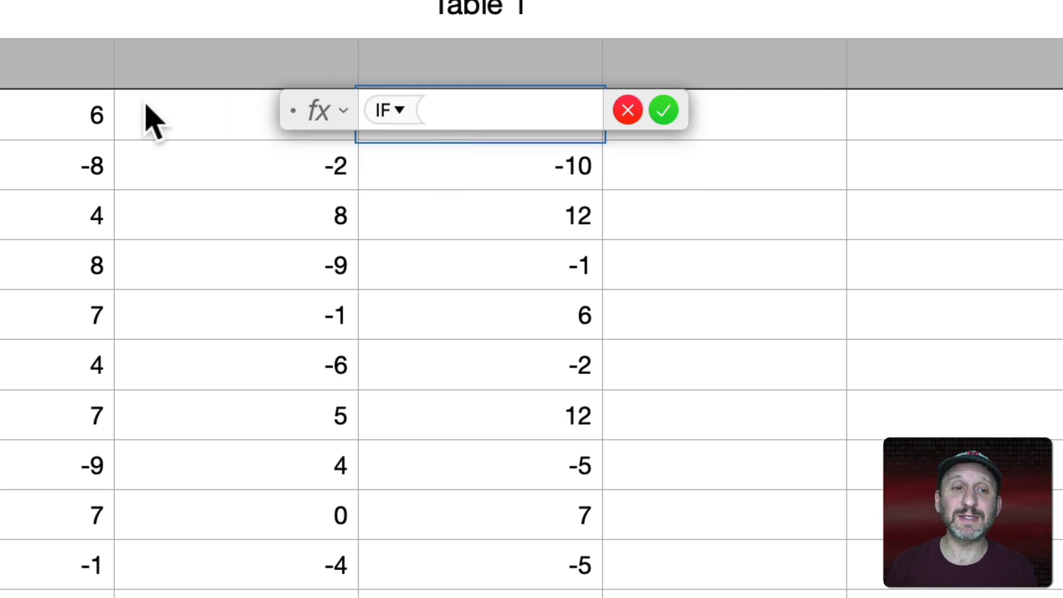
{"action": "left_click", "coordinate": [55, 117]}
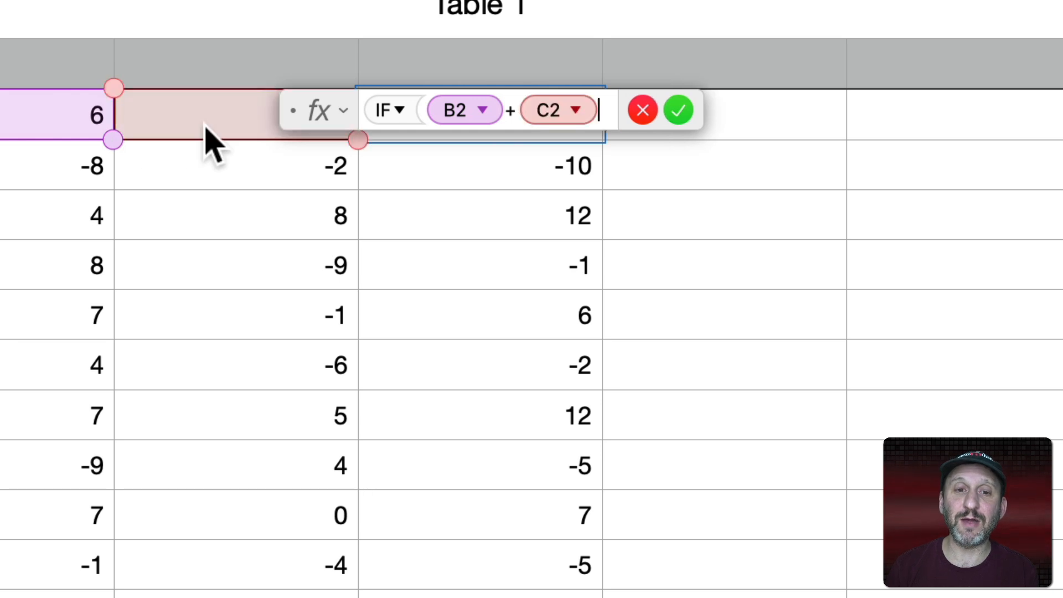
{"action": "type", "text": ">0"}
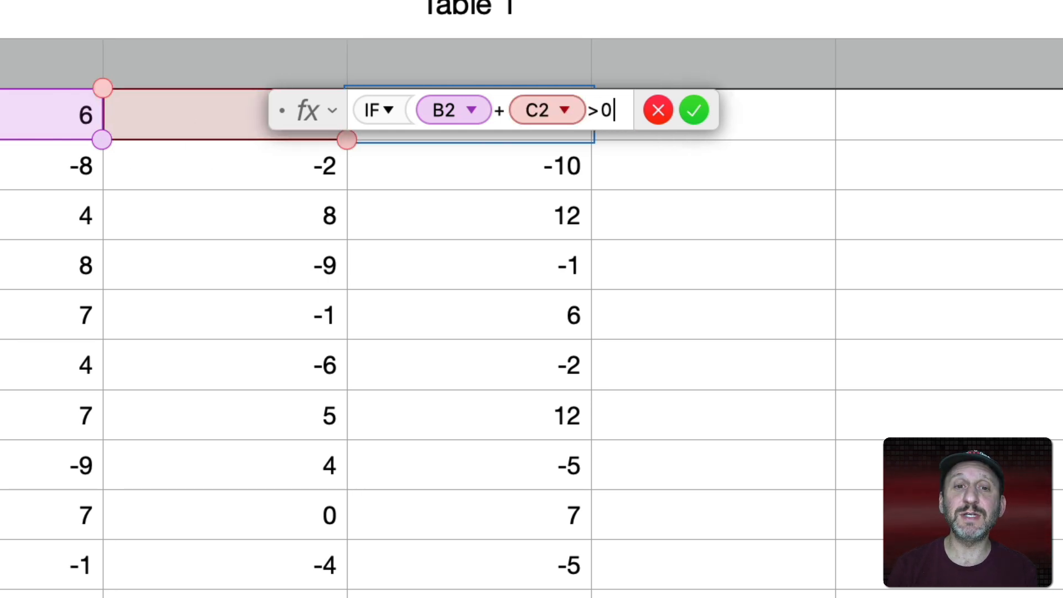
{"action": "type", "text": ","}
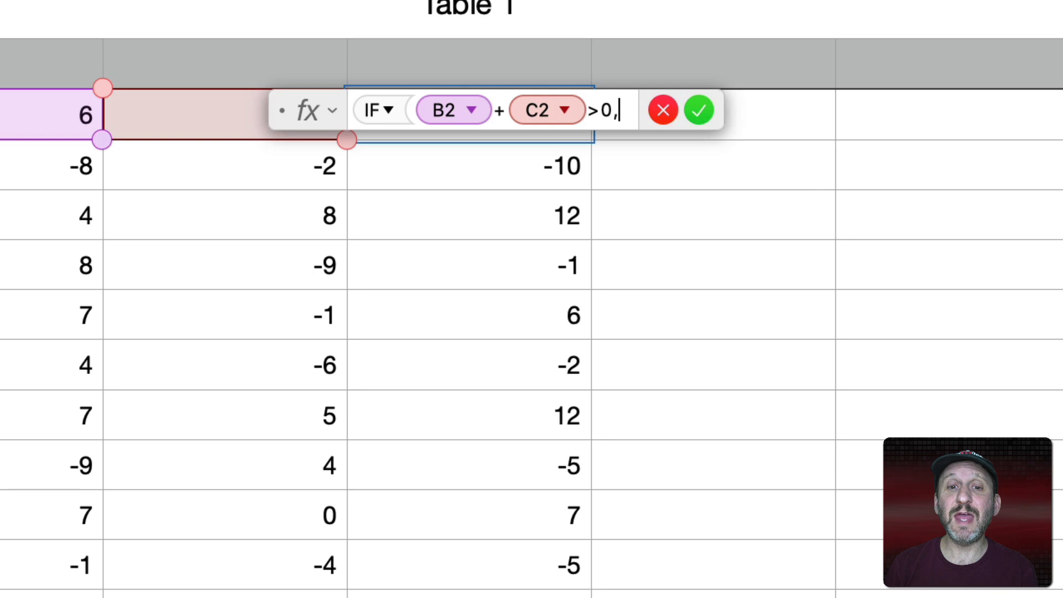
{"action": "type", "text": "\""}
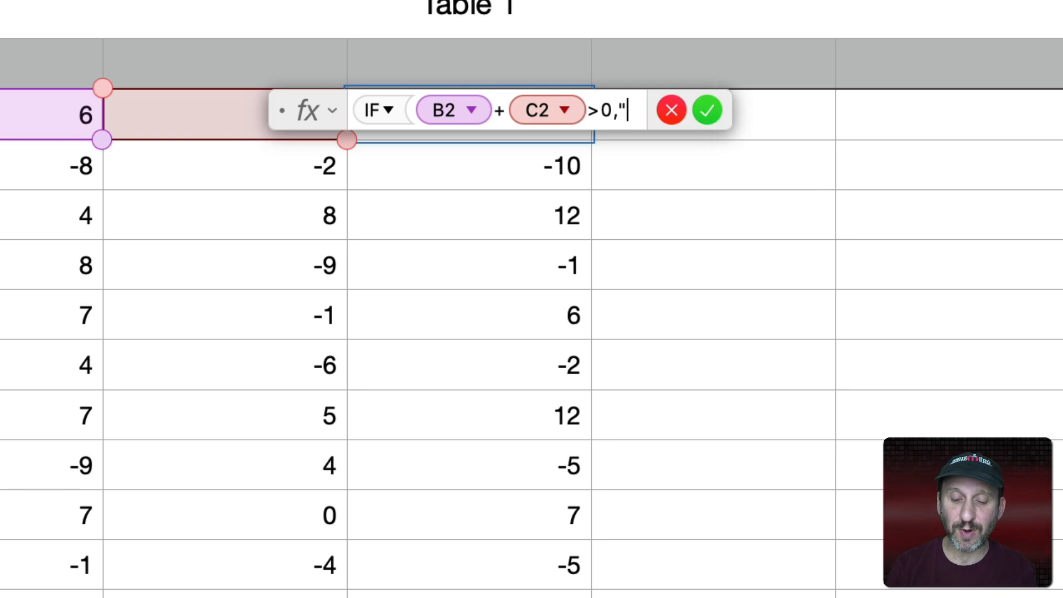
{"action": "type", "text": "+\""}
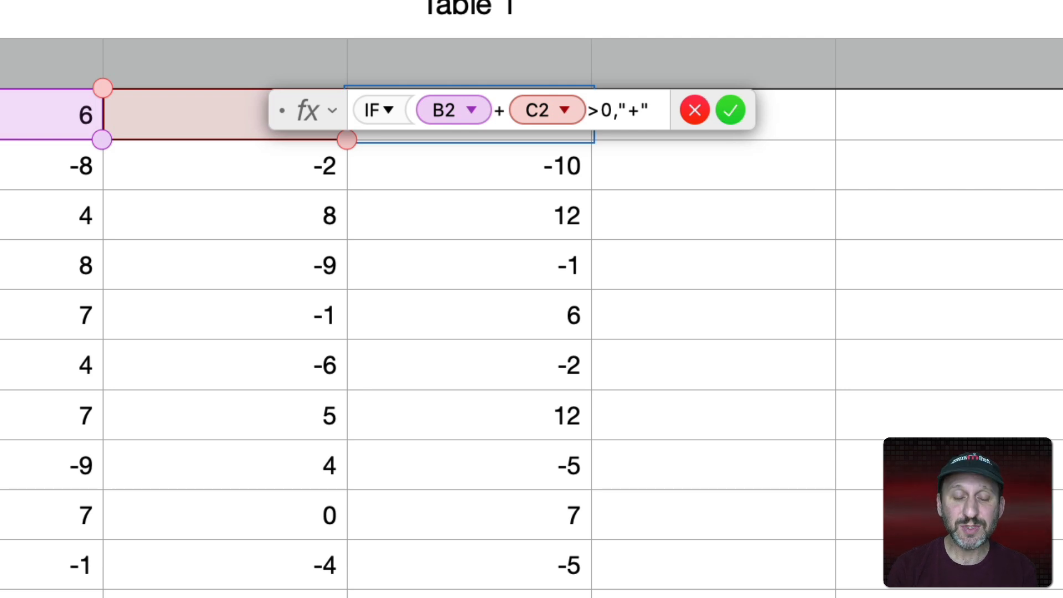
{"action": "type", "text": "&"}
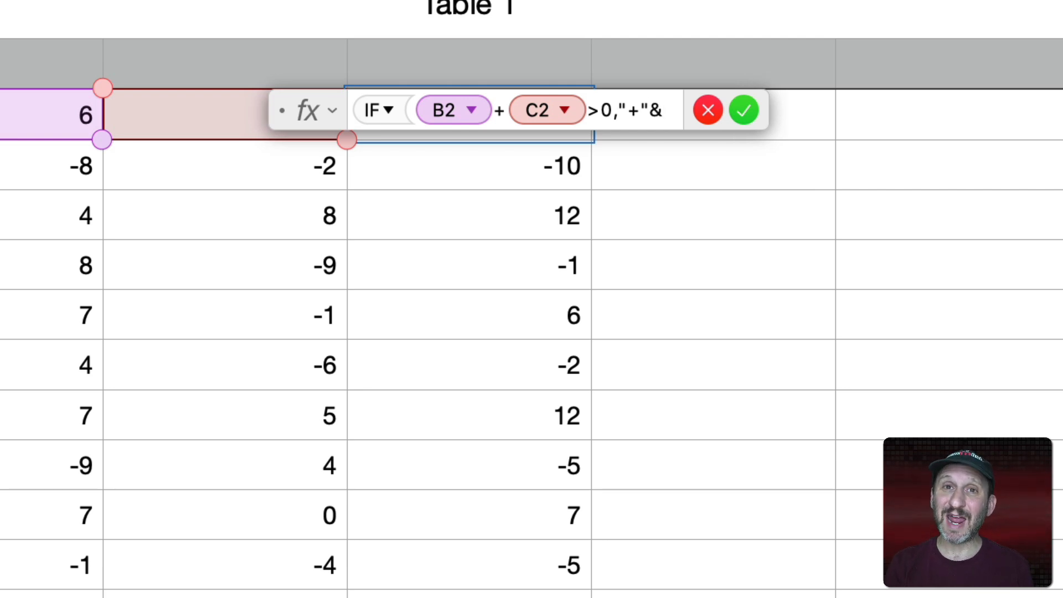
Complete the formula as IF(B2+C2>0,"+"&(B2+C2),B2+C2)
{"action": "left_click", "coordinate": [665, 110]}
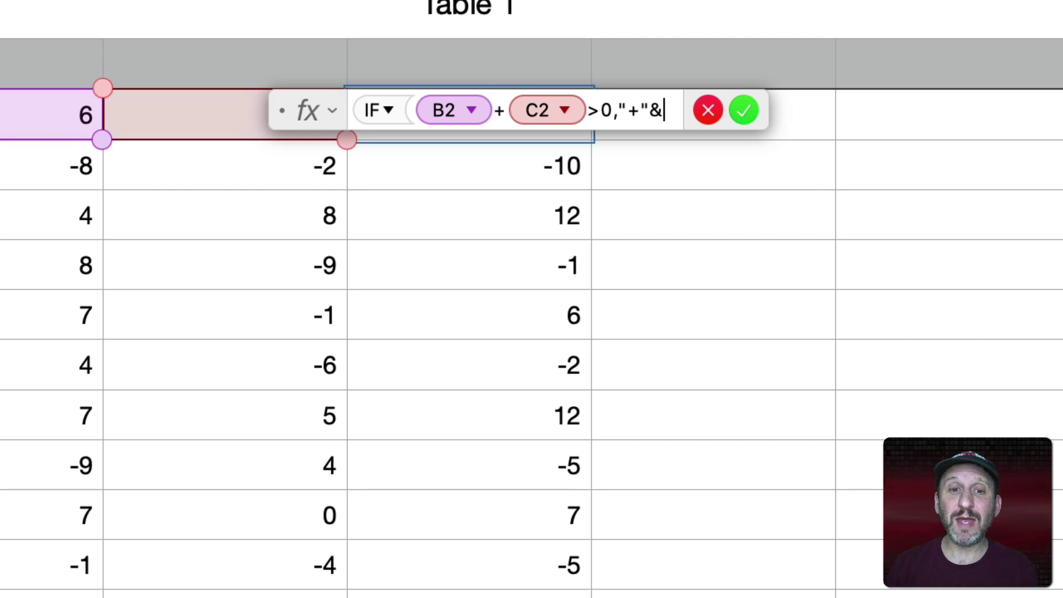
{"action": "type", "text": "(B2"}
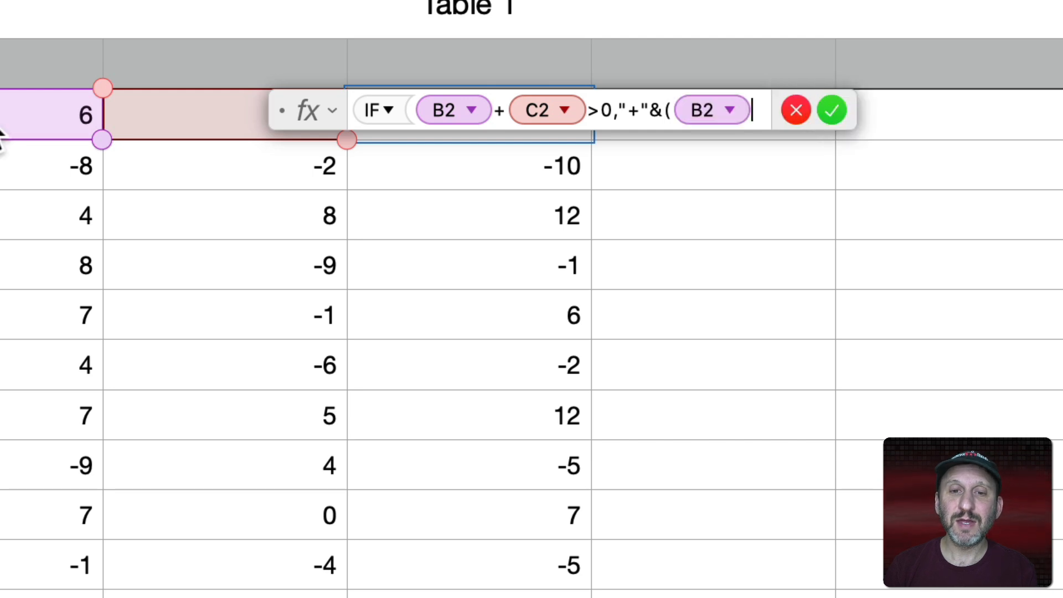
{"action": "type", "text": "+C2"}
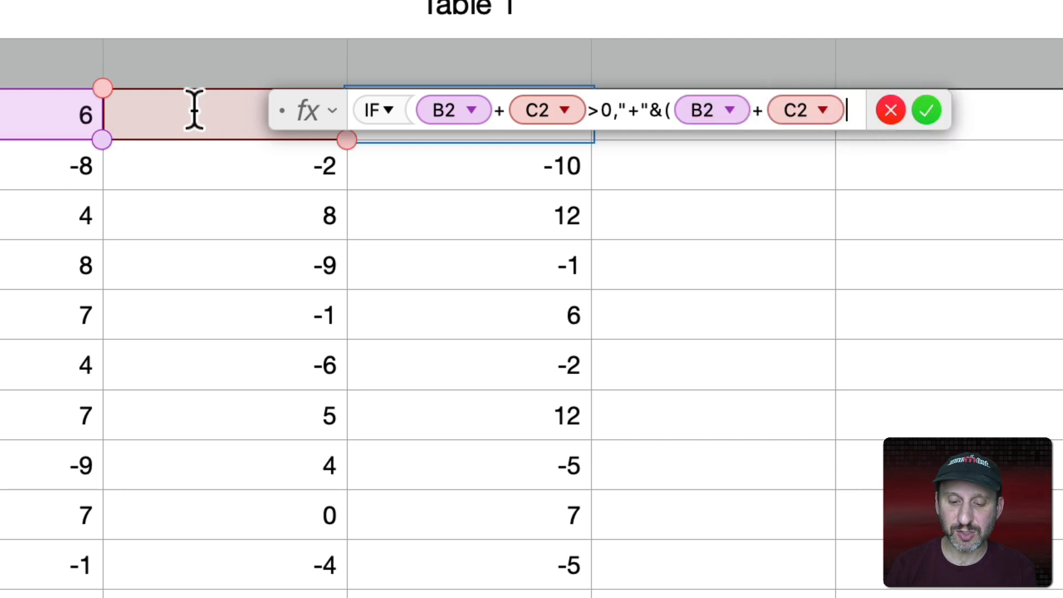
{"action": "type", "text": ")"}
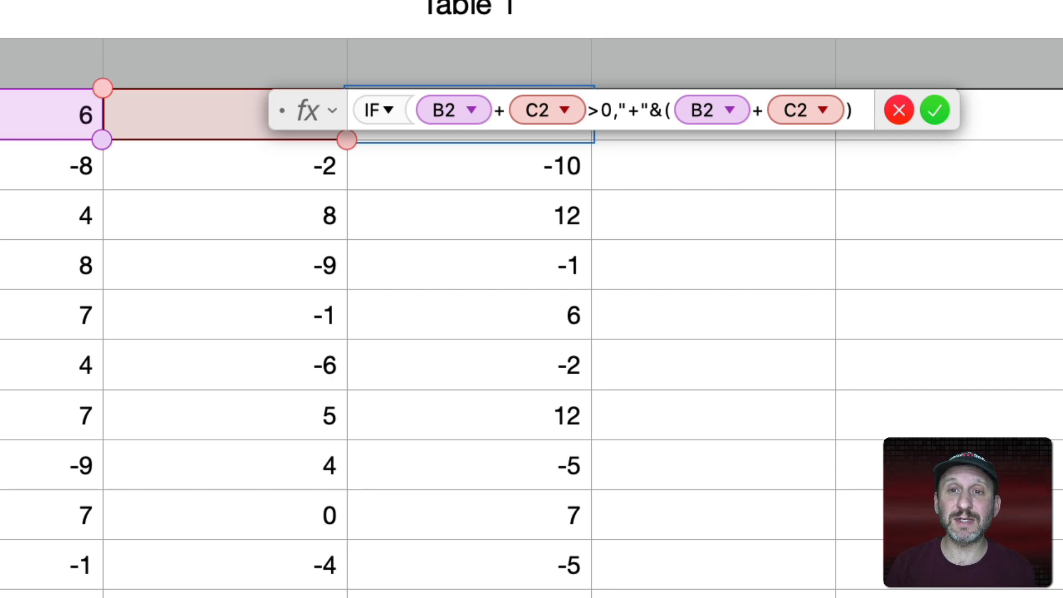
{"action": "type", "text": ",B2"}
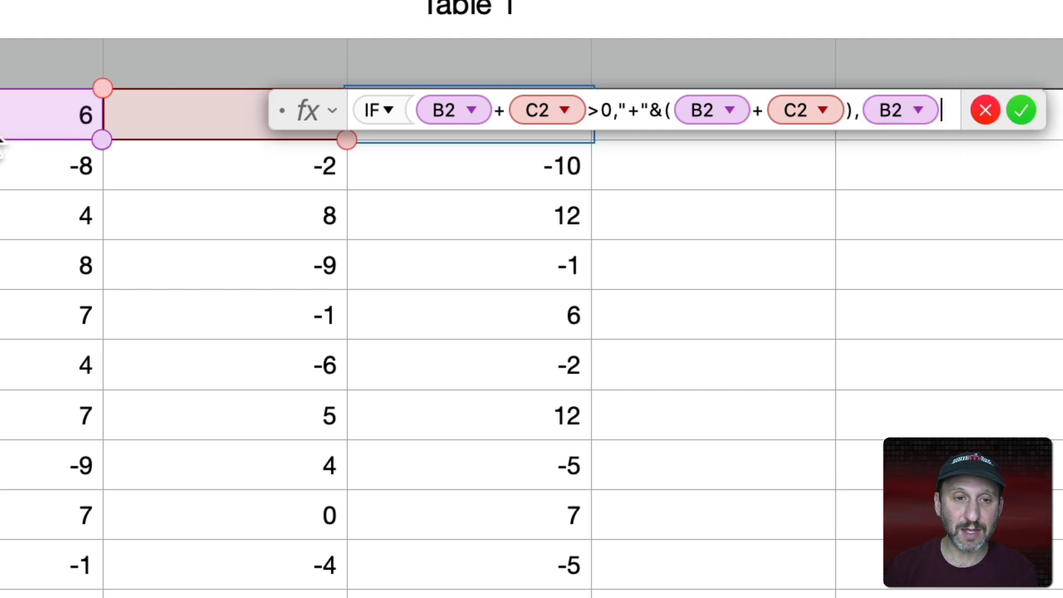
{"action": "type", "text": "+C2"}
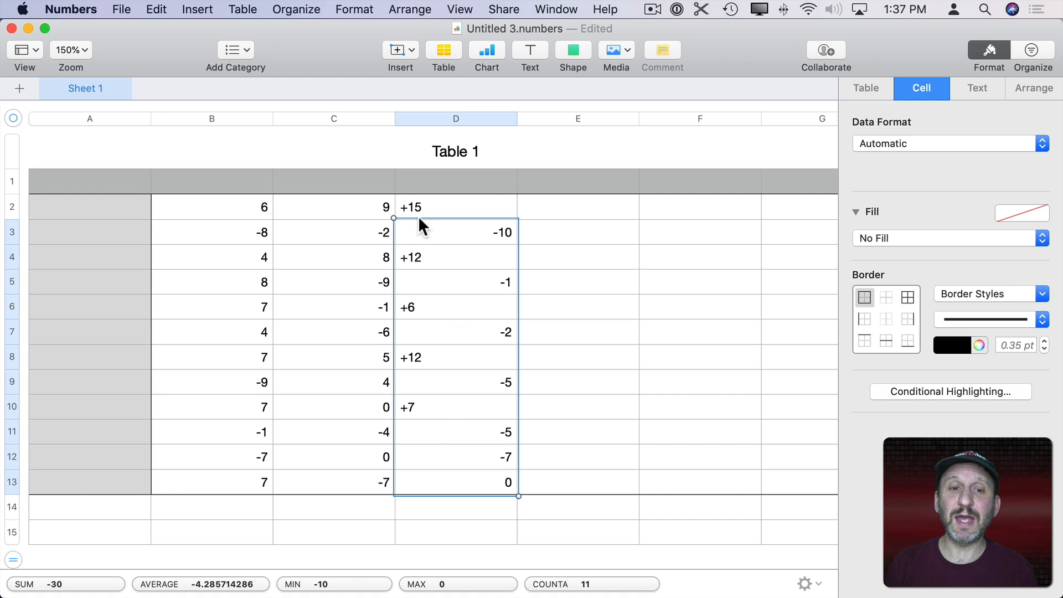
{"action": "mouse_move", "coordinate": [490, 274]}
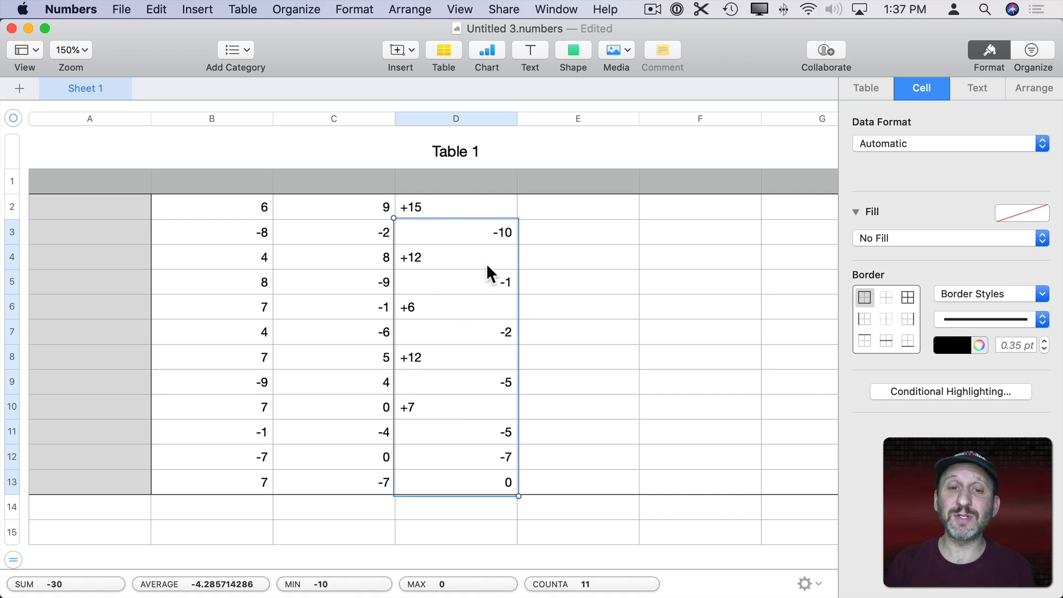
{"action": "mouse_move", "coordinate": [477, 530]}
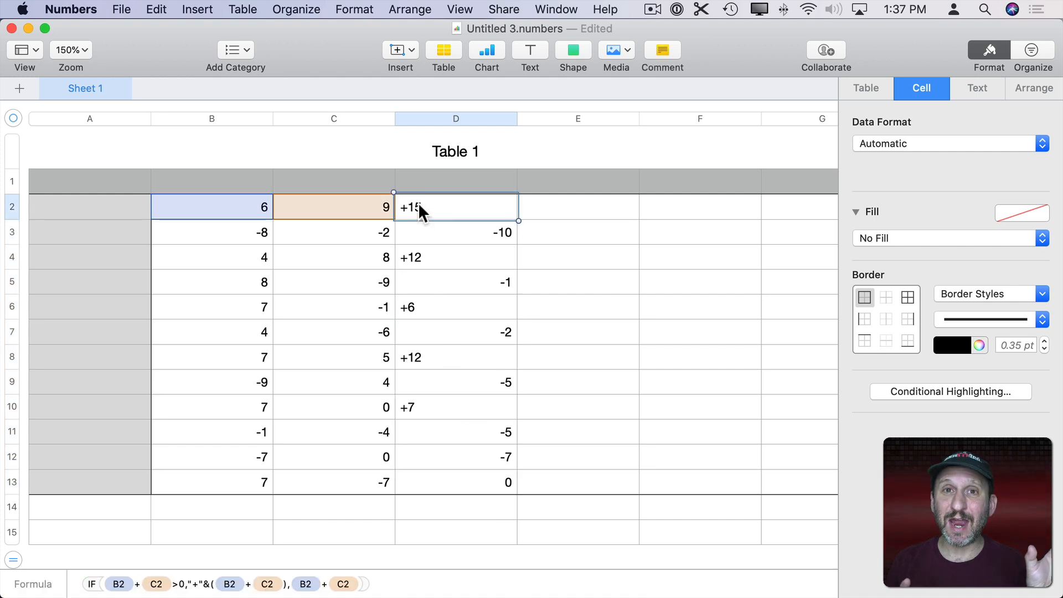
{"action": "mouse_move", "coordinate": [446, 210]}
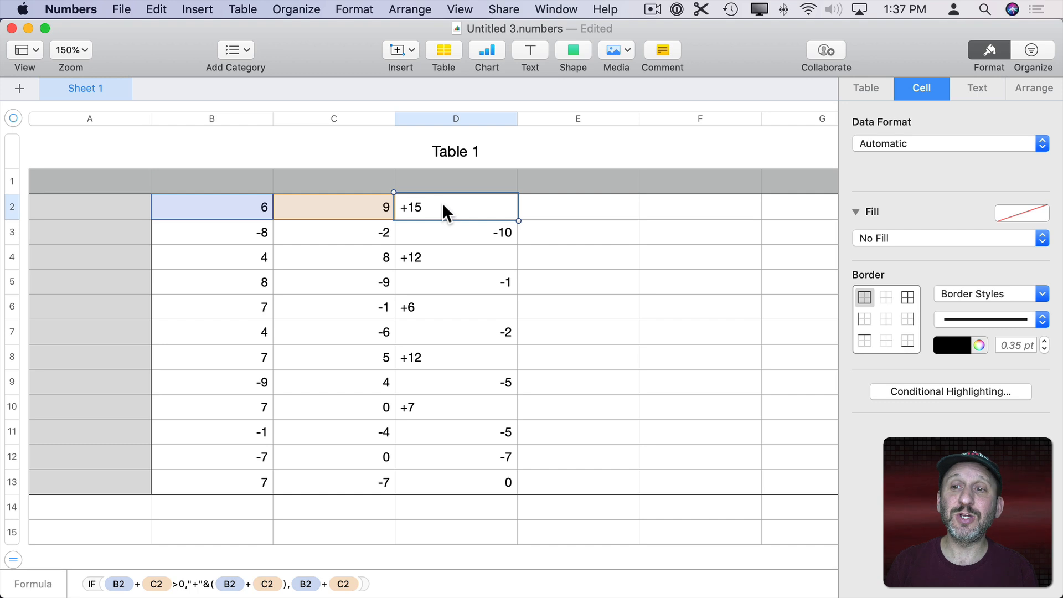
{"action": "mouse_move", "coordinate": [445, 498]}
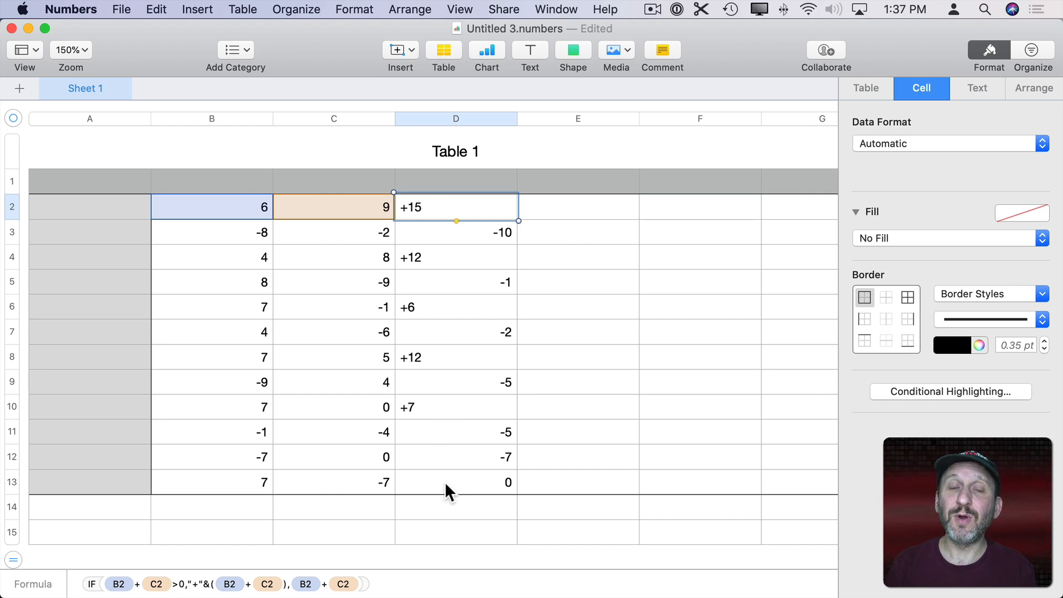
{"action": "mouse_move", "coordinate": [471, 122]}
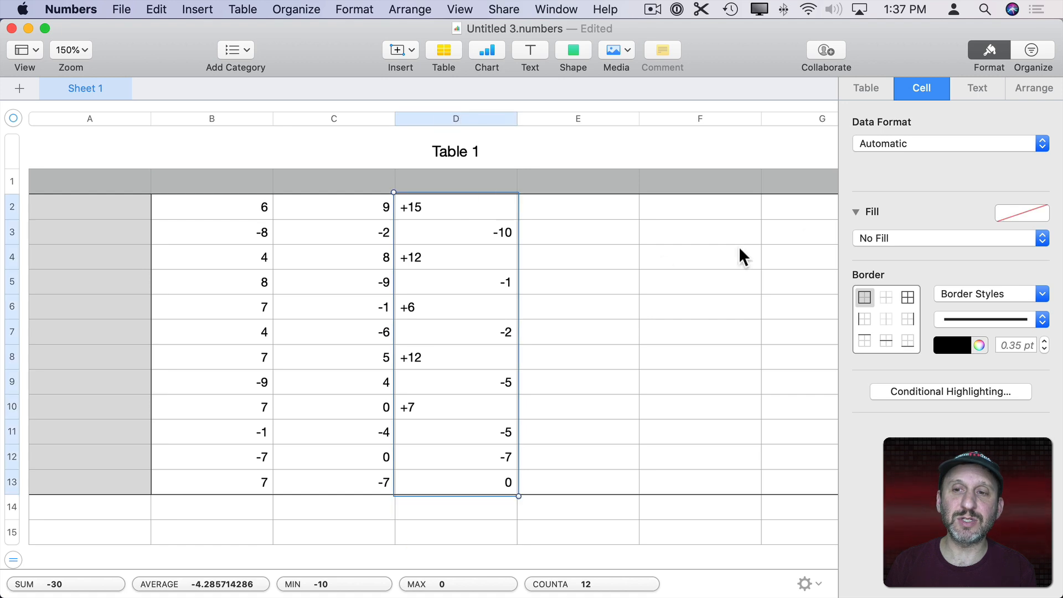
{"action": "mouse_move", "coordinate": [977, 89]}
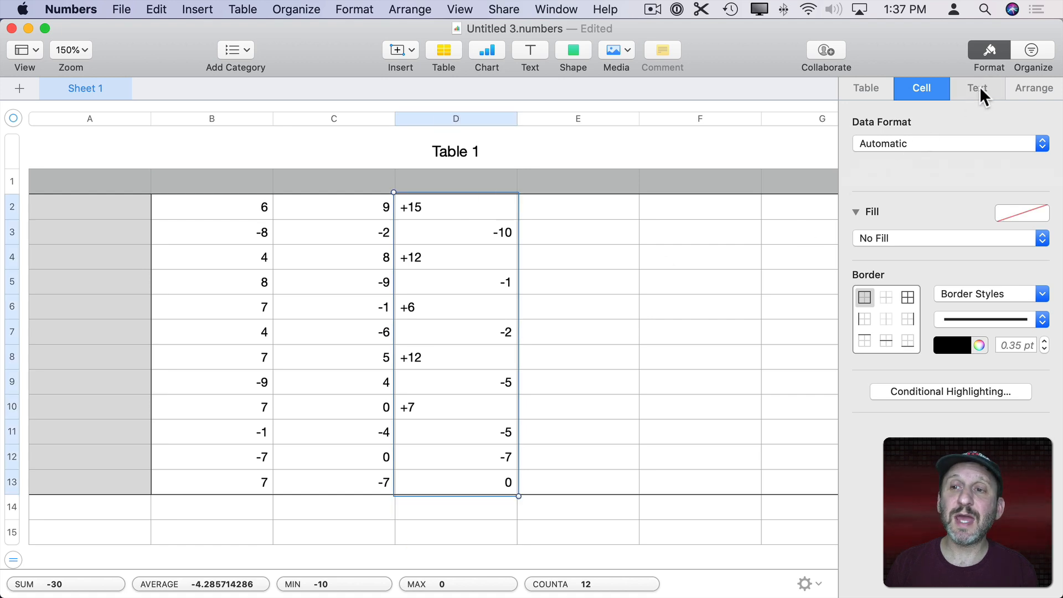
{"action": "left_click", "coordinate": [977, 88]}
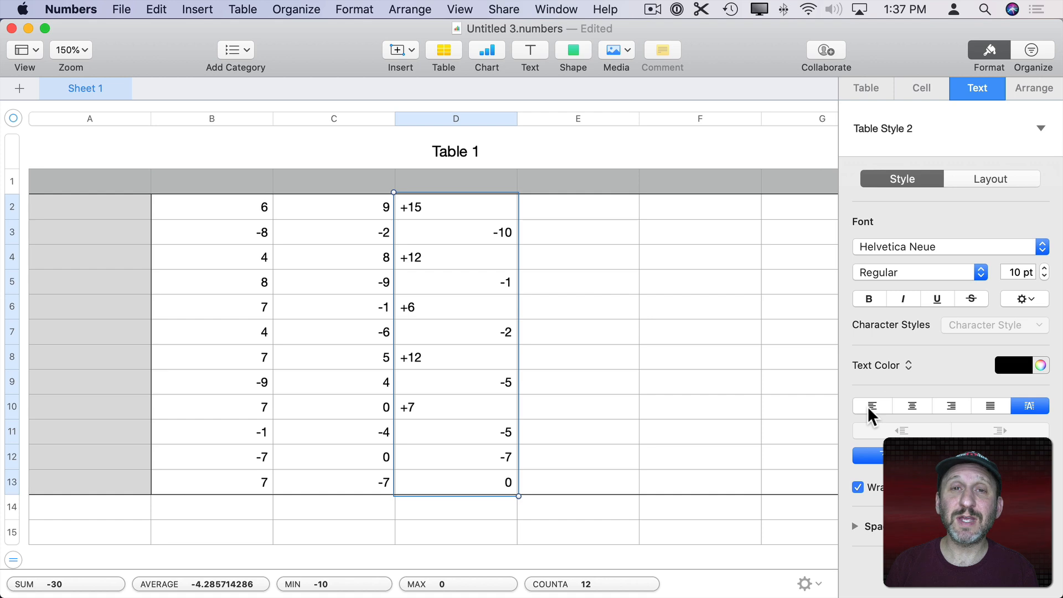
{"action": "left_click", "coordinate": [951, 405]}
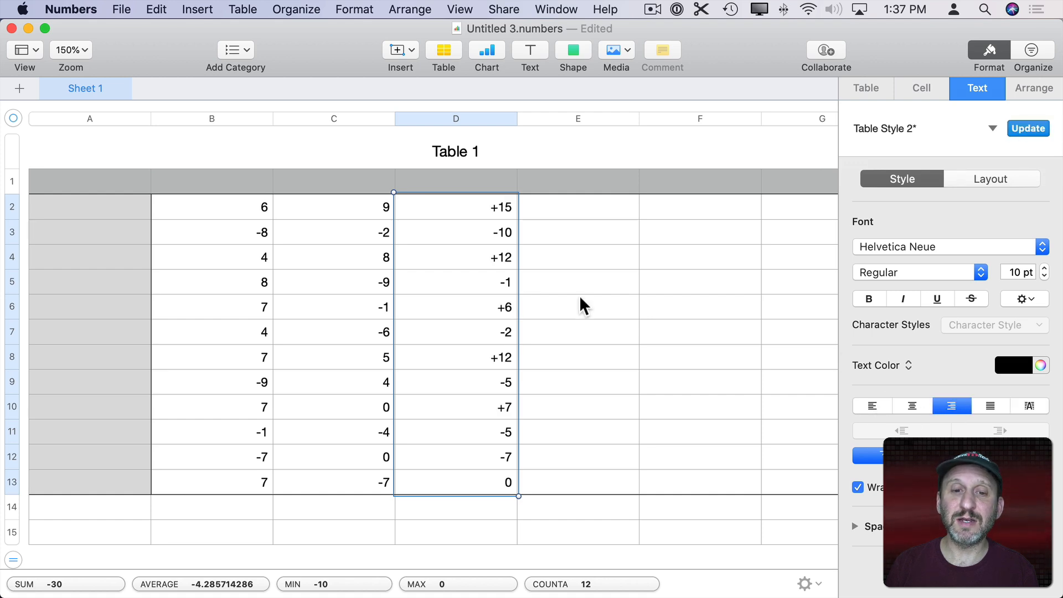
{"action": "mouse_move", "coordinate": [496, 436]}
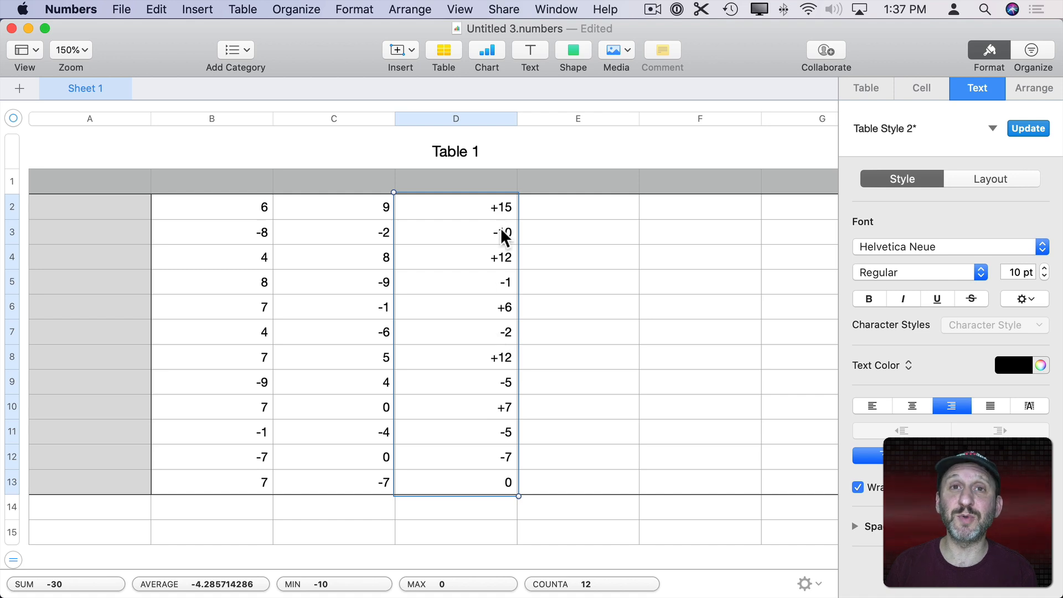
{"action": "double_click", "coordinate": [456, 207]}
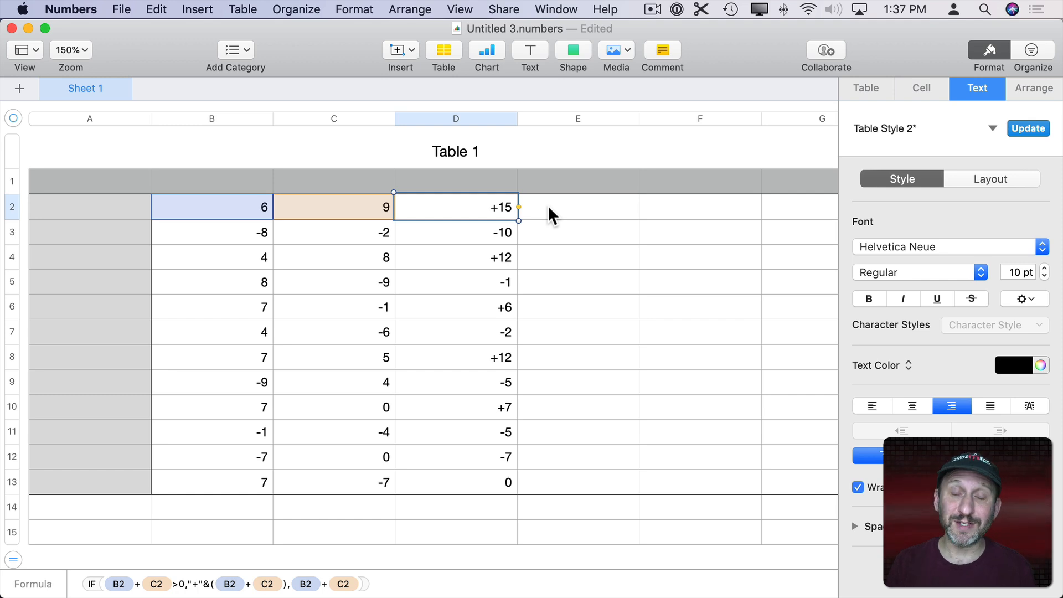
{"action": "left_click", "coordinate": [578, 207]}
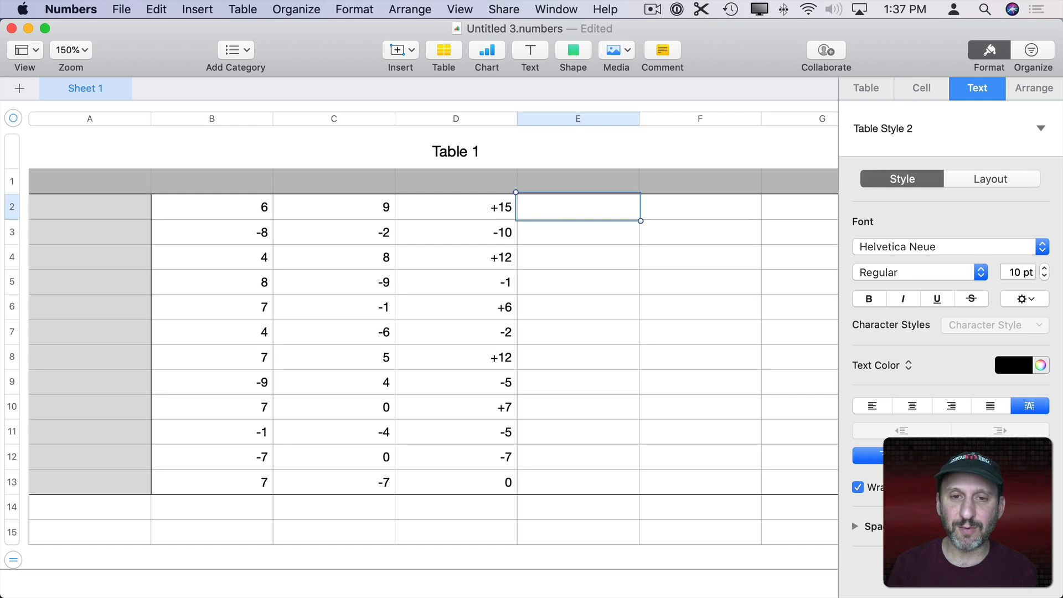
{"action": "type", "text": "1"}
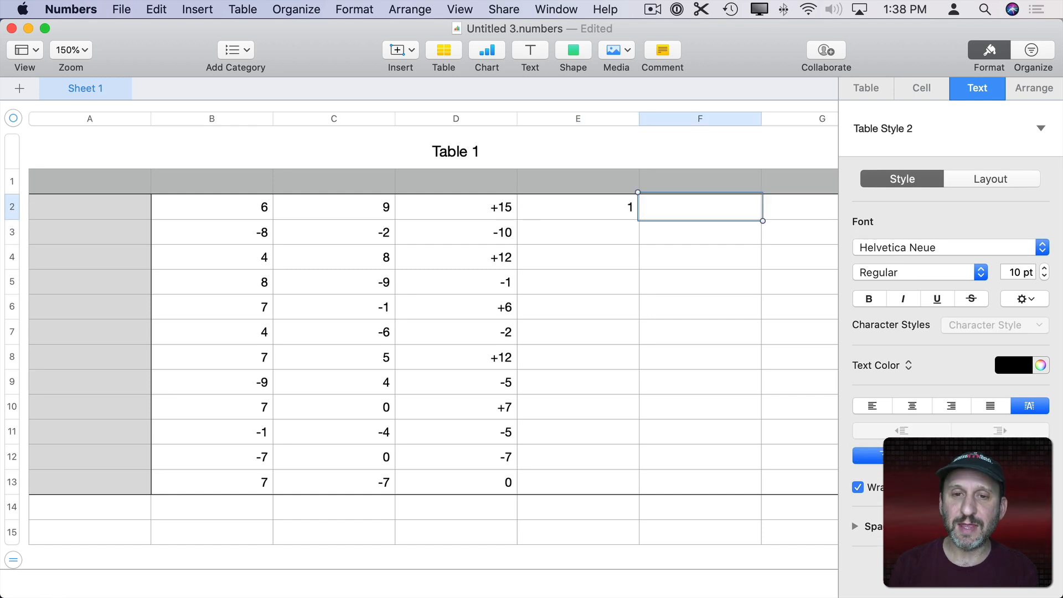
{"action": "left_click", "coordinate": [457, 207]}
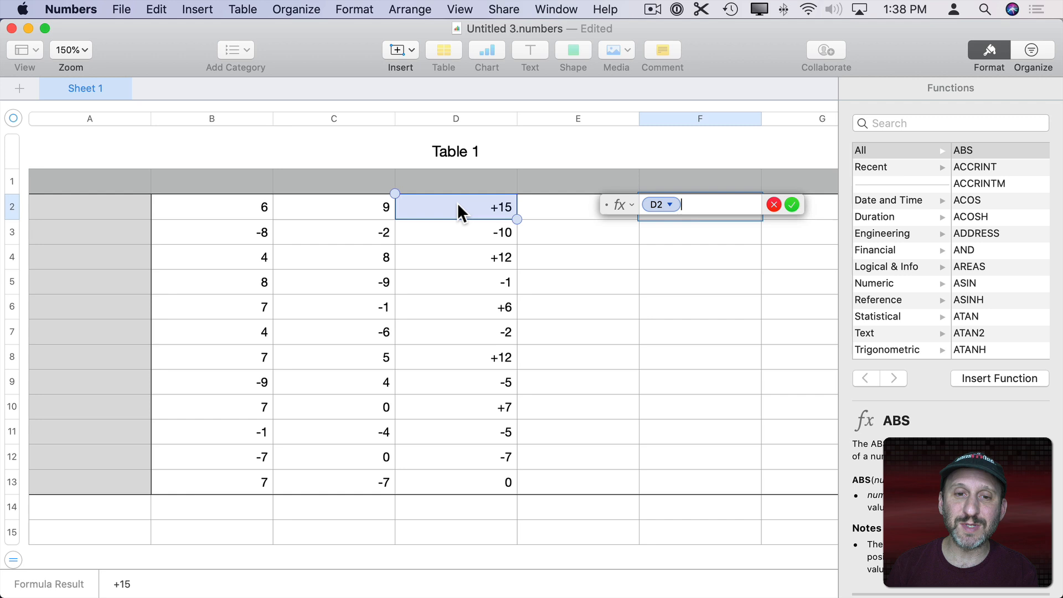
{"action": "left_click", "coordinate": [578, 207]}
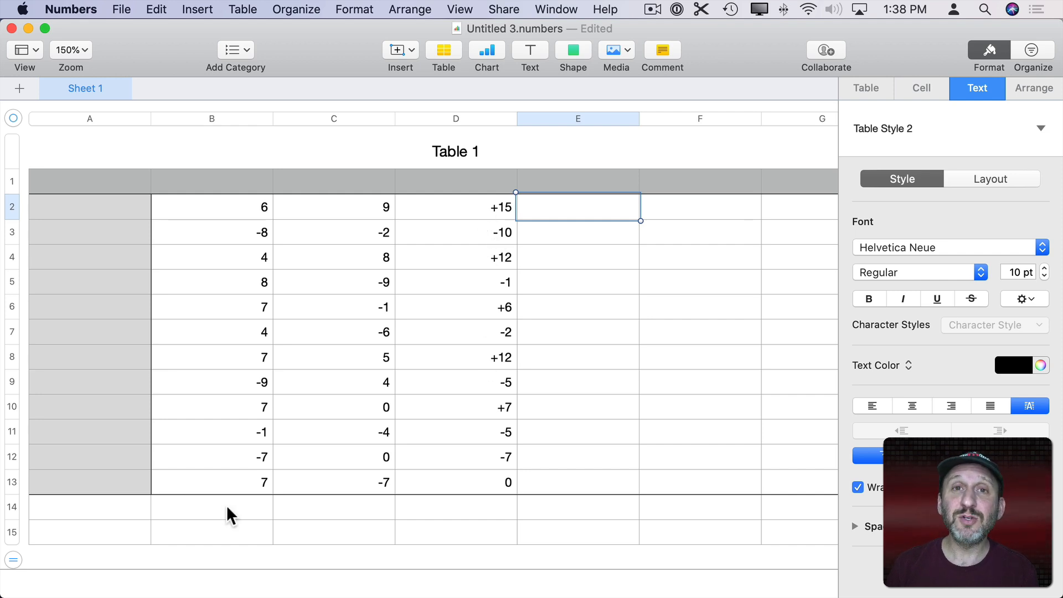
{"action": "left_click", "coordinate": [213, 515]}
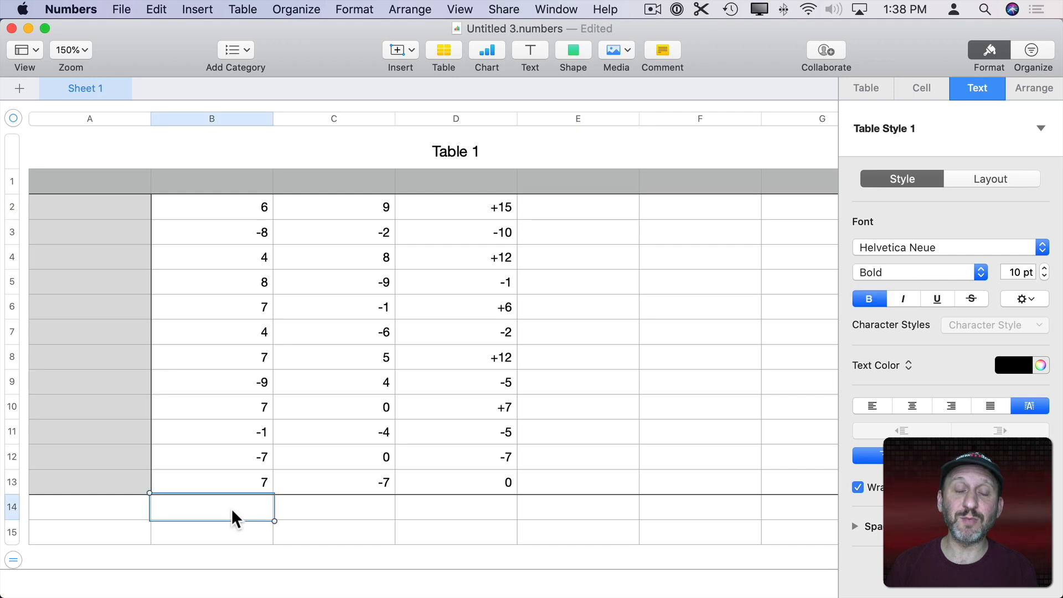
{"action": "mouse_move", "coordinate": [255, 515]}
{"action": "type", "text": "SUM"}
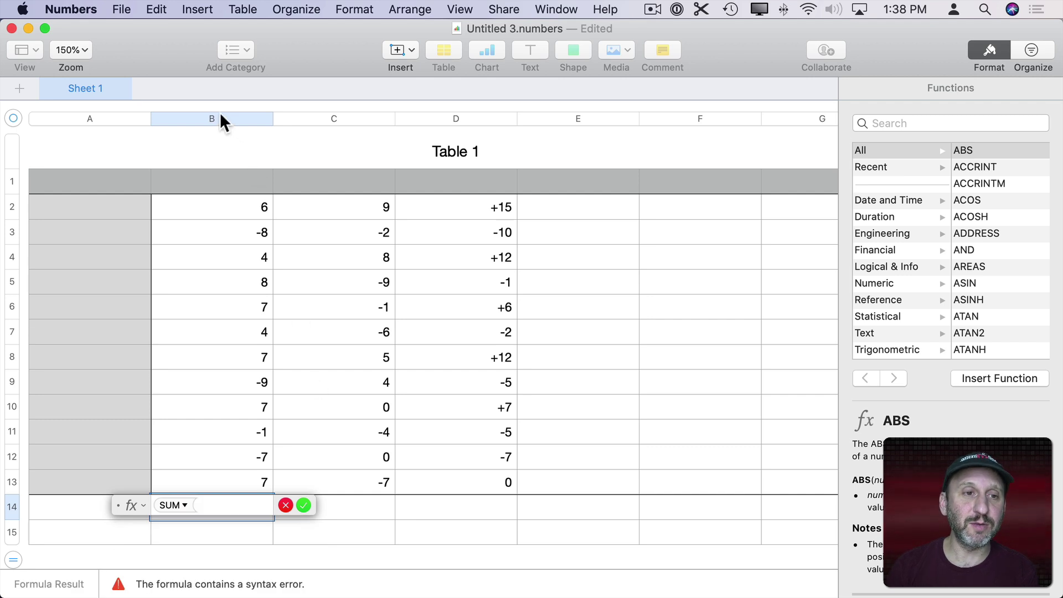
Enter =SUM(B) and =SUM(C) totals in row 14 beneath the table
{"action": "left_click", "coordinate": [302, 505]}
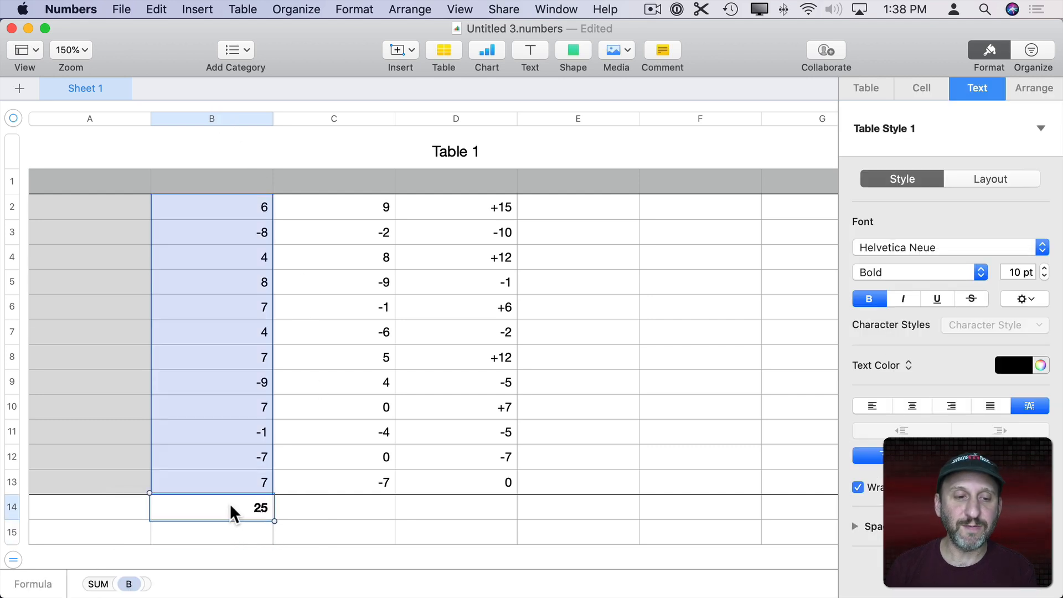
{"action": "left_click", "coordinate": [335, 507]}
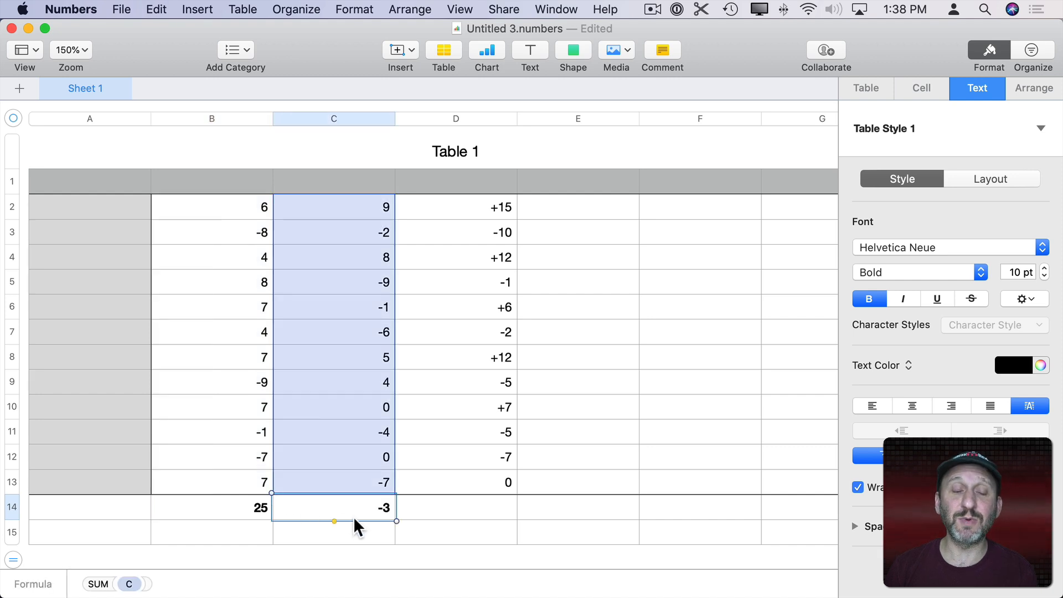
{"action": "mouse_move", "coordinate": [372, 531]}
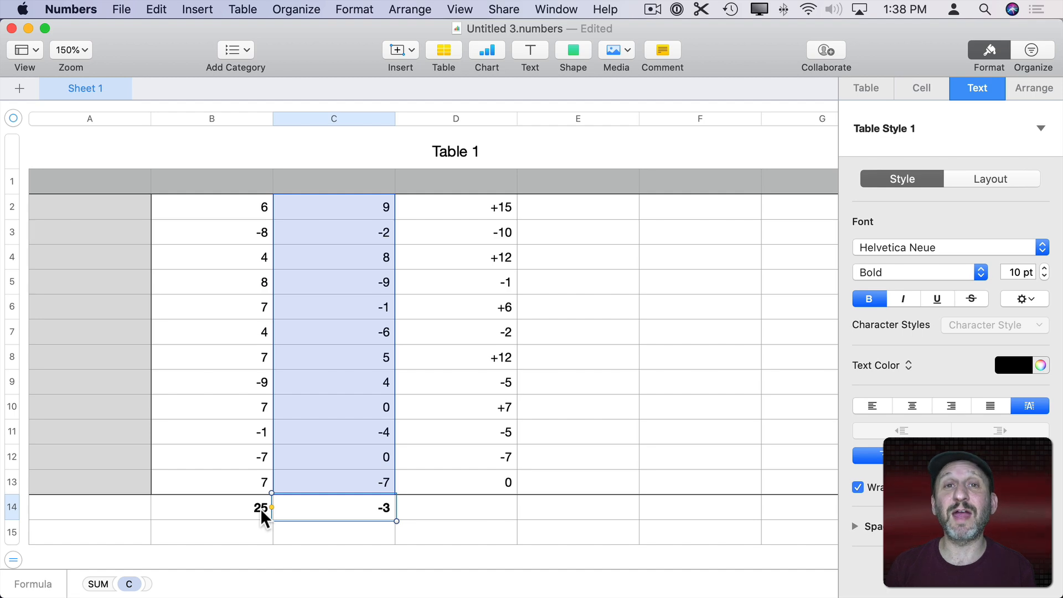
{"action": "mouse_move", "coordinate": [237, 533]}
{"action": "type", "text": "IF("}
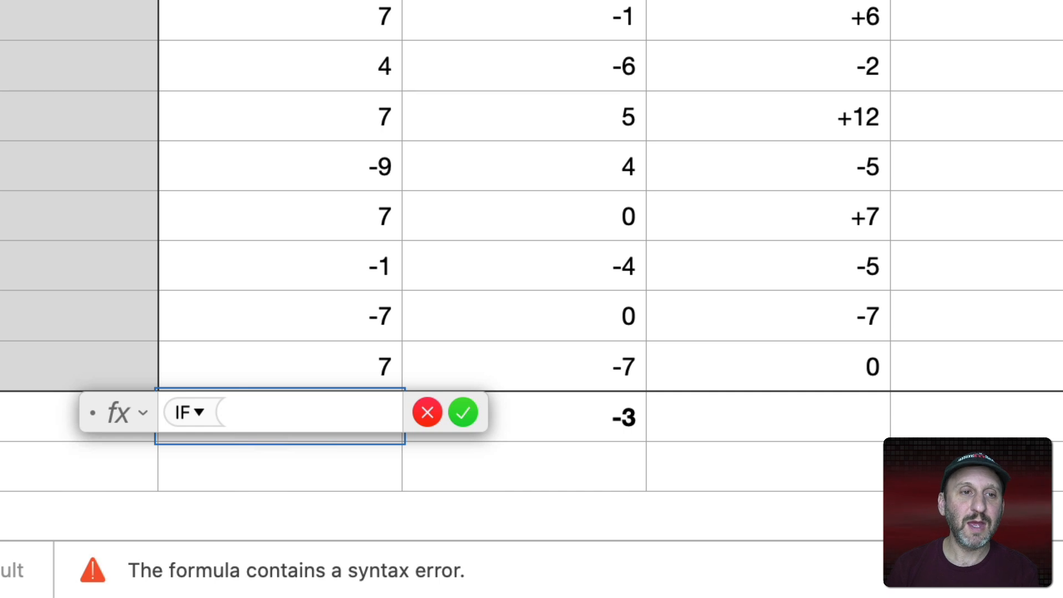
Change B14 to =IF(SUM(B)>0,"+"&SUM(B),SUM(B)) so it shows +25
{"action": "type", "text": "SUM ( B ) >0"}
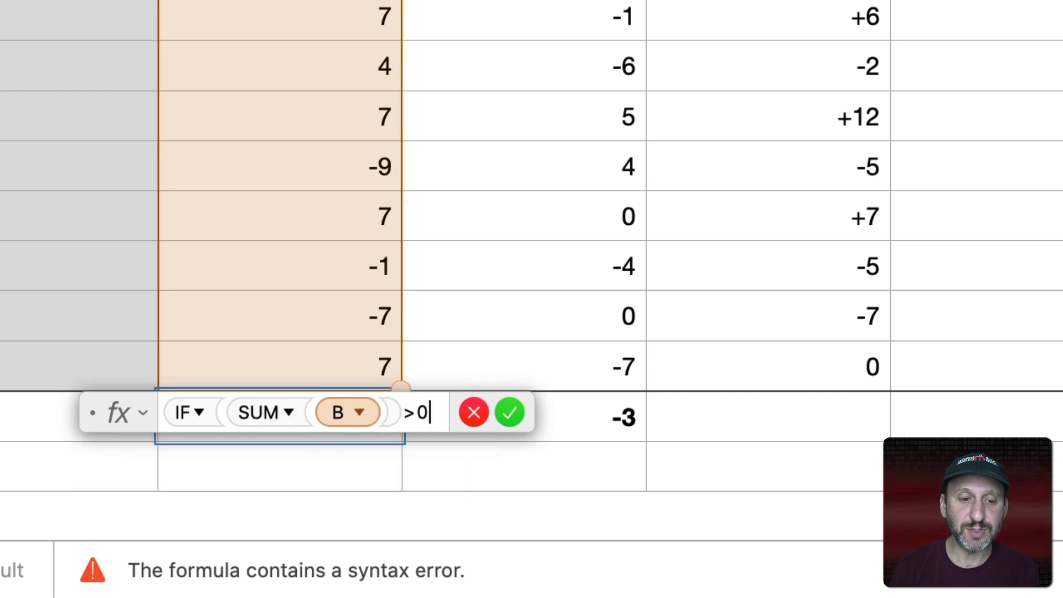
{"action": "type", "text": ",\"+\""}
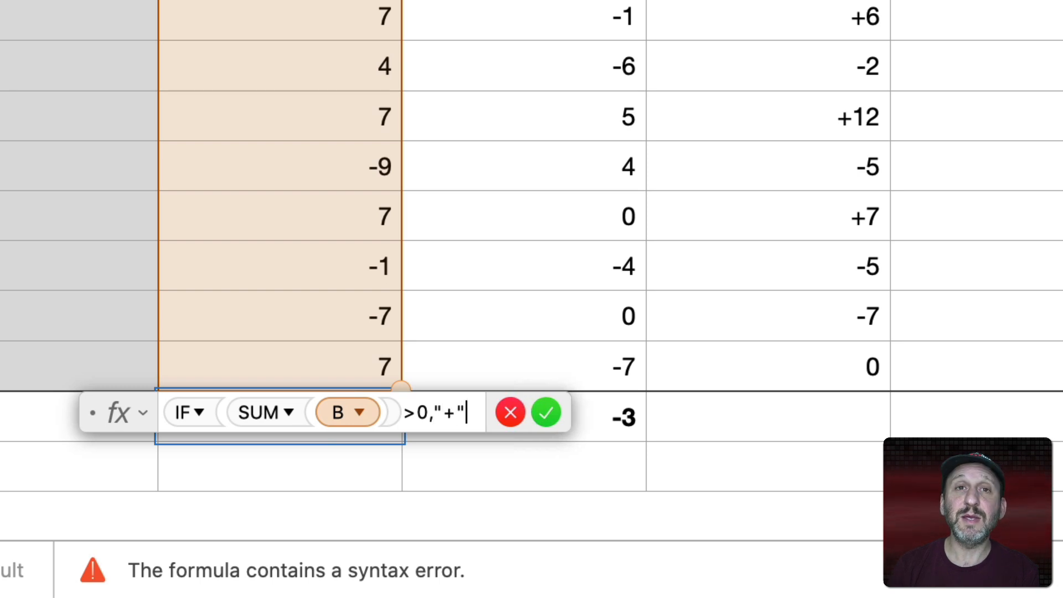
{"action": "type", "text": "&"}
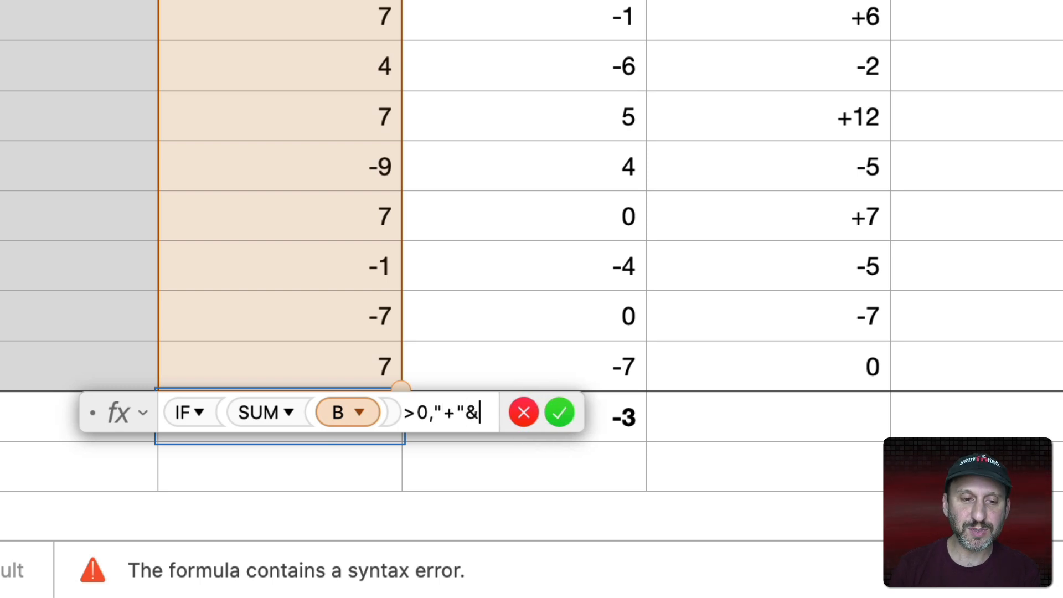
{"action": "type", "text": "SUM ("}
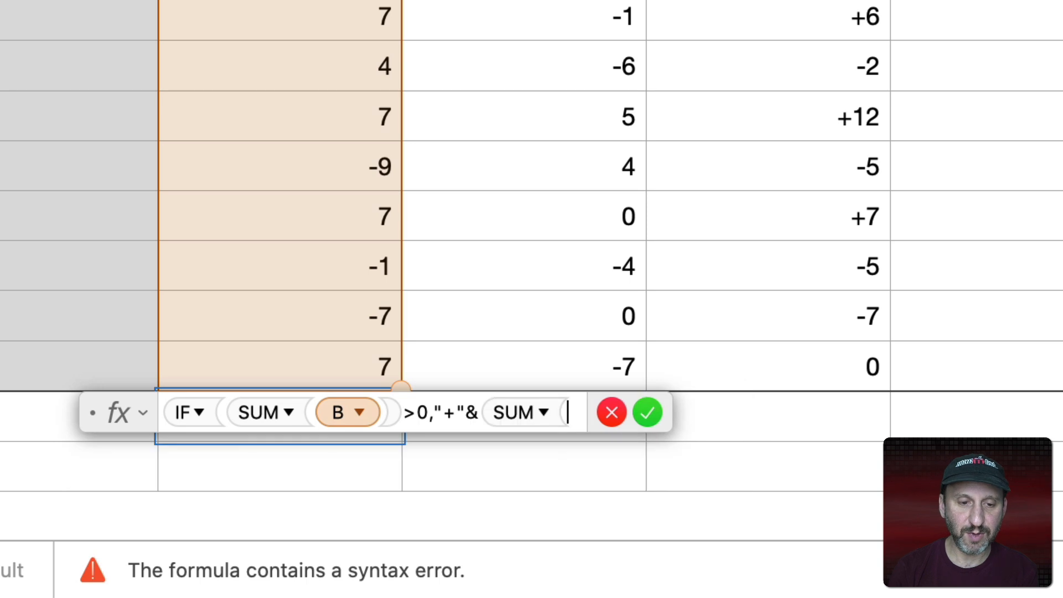
{"action": "type", "text": "B"}
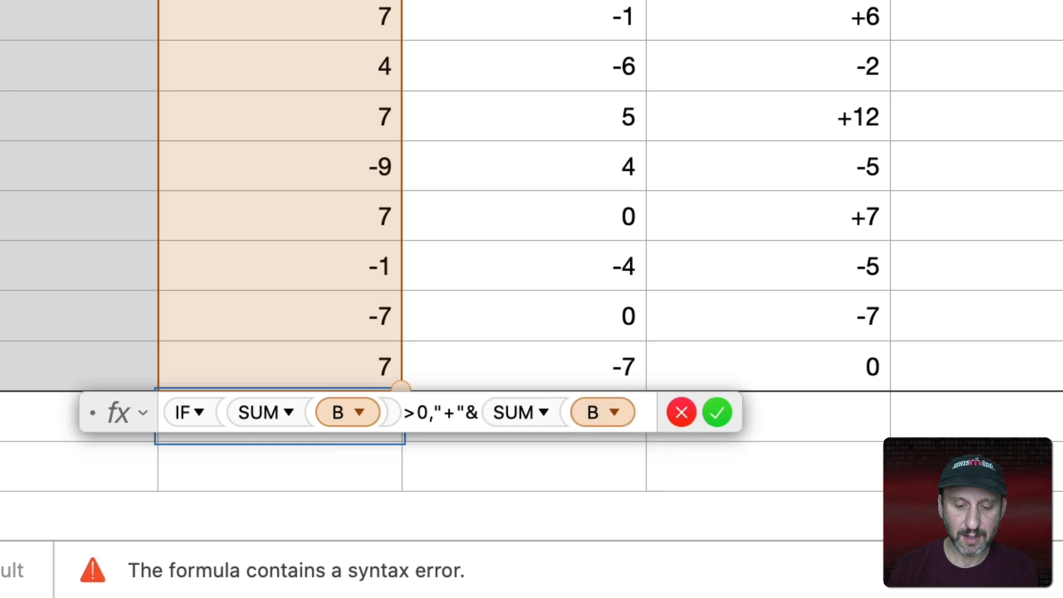
{"action": "type", "text": ",SUM(B))"}
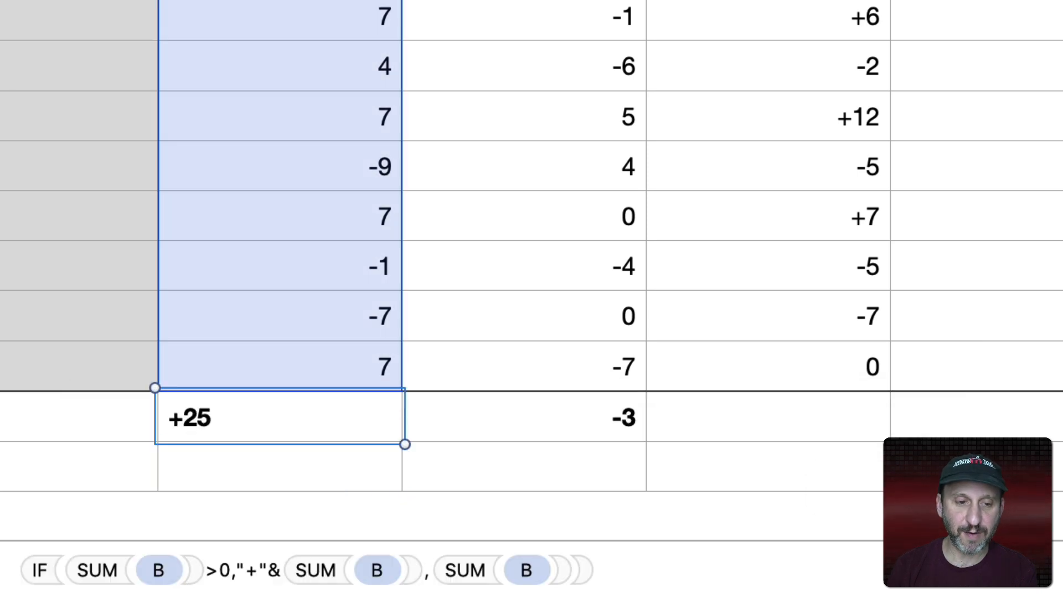
Give C14 the same plus-sign IF/SUM formula referencing column C, showing -3
{"action": "left_click", "coordinate": [523, 418]}
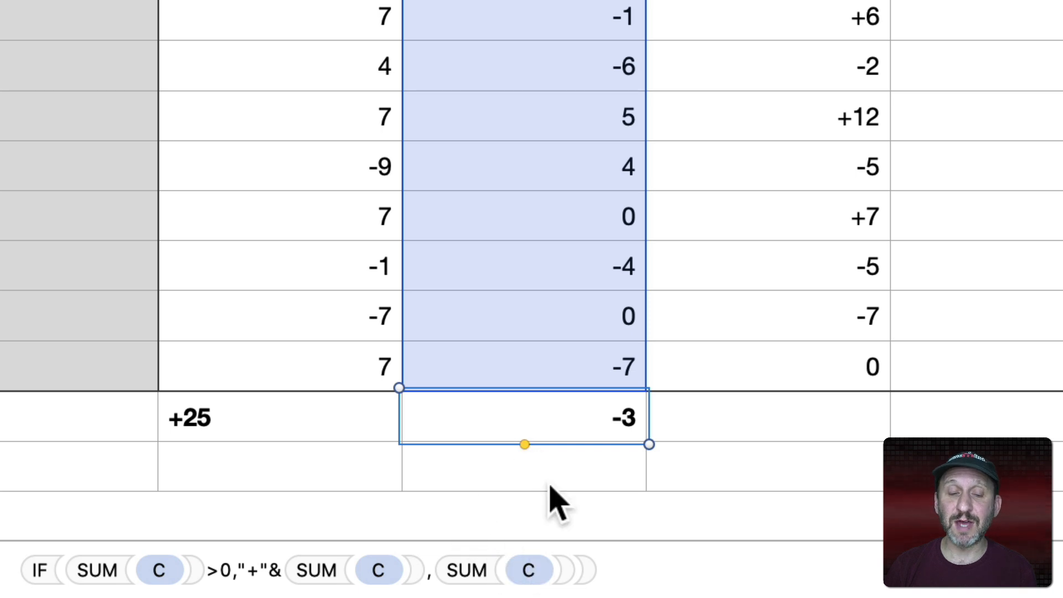
{"action": "mouse_move", "coordinate": [283, 576]}
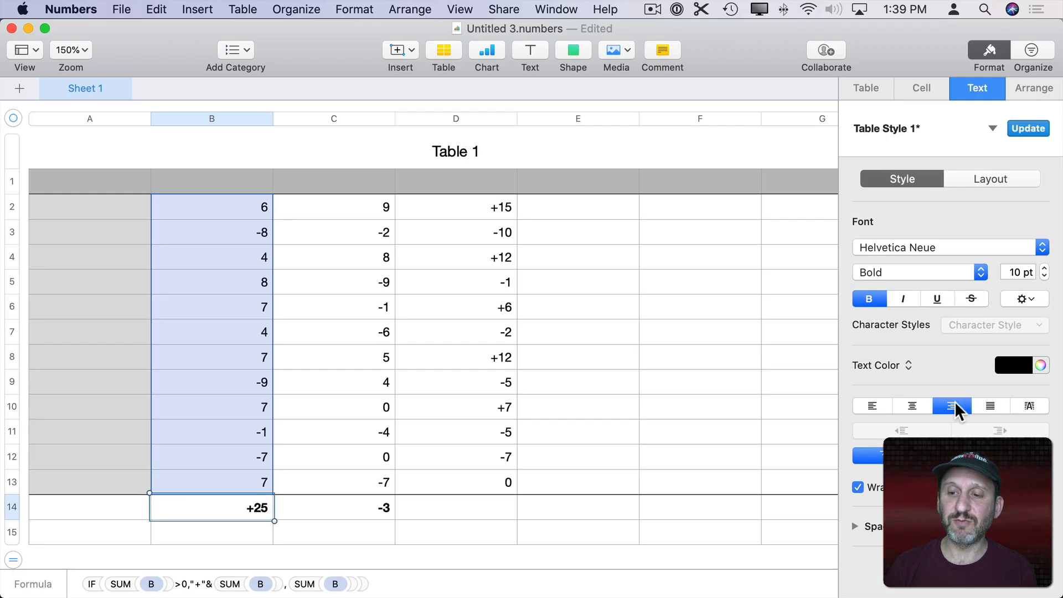
{"action": "mouse_move", "coordinate": [334, 278]}
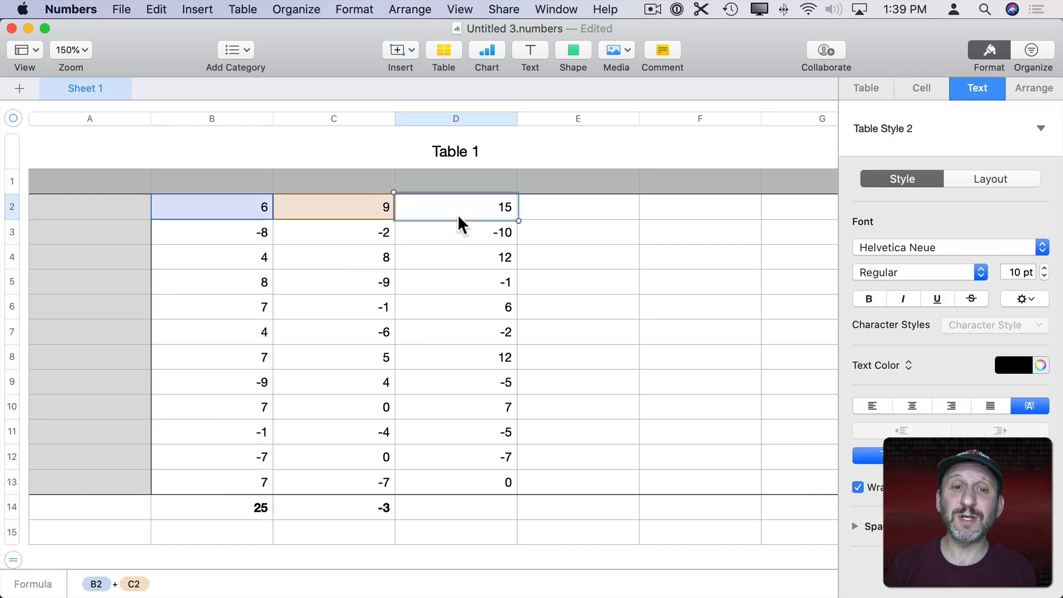
{"action": "mouse_move", "coordinate": [348, 224]}
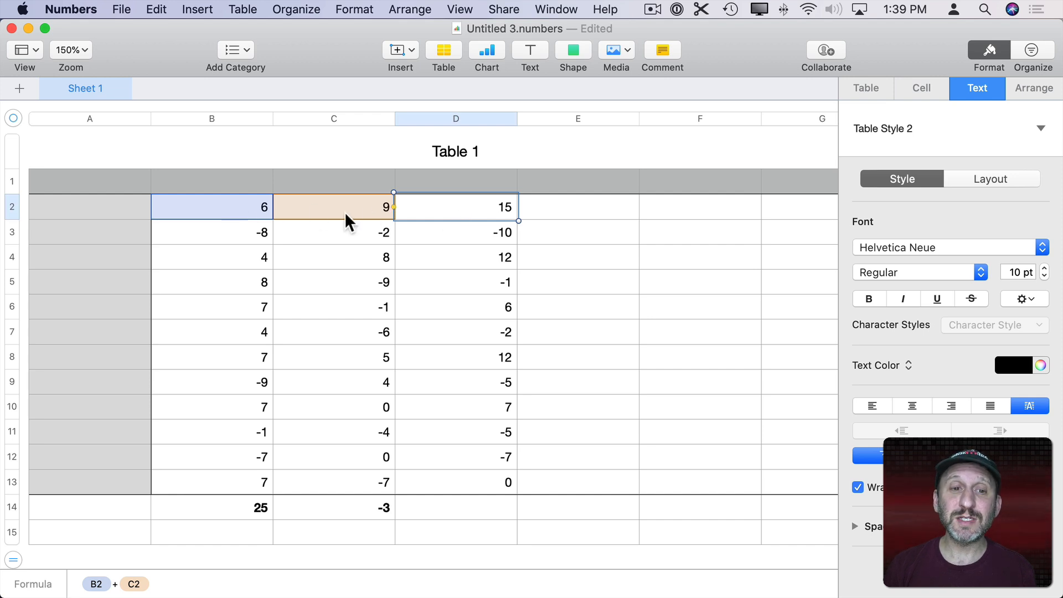
Review the formulas in D3, B14 and C14, now plain addition and SUM
{"action": "left_click", "coordinate": [455, 232]}
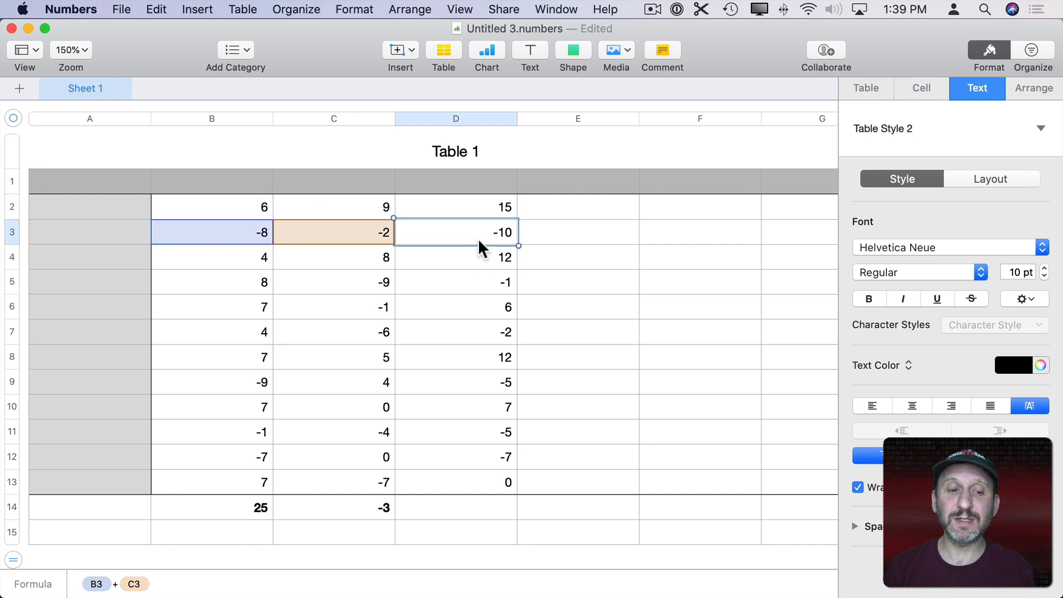
{"action": "left_click", "coordinate": [227, 507]}
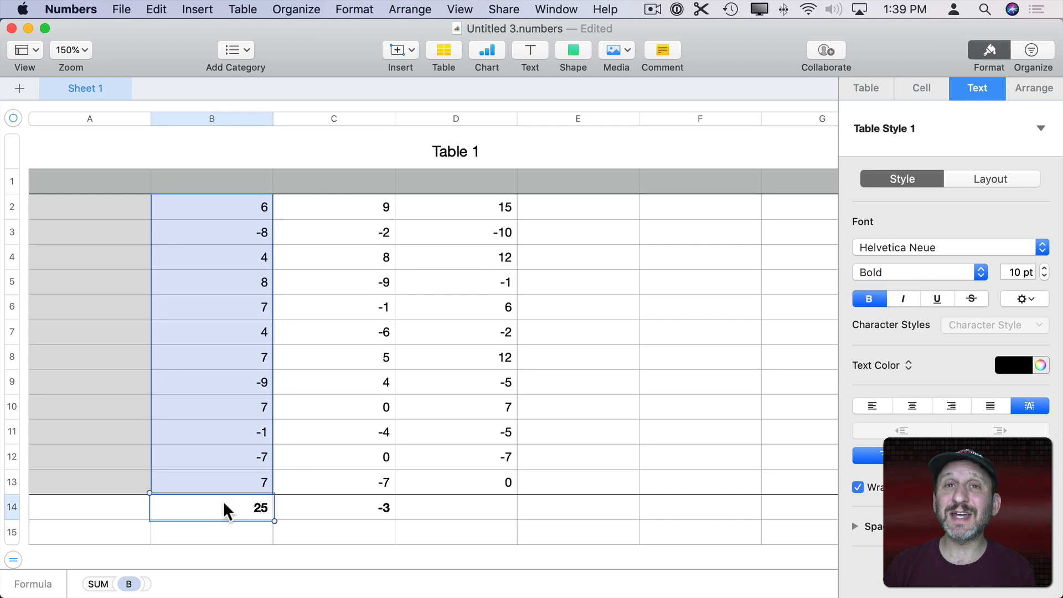
{"action": "left_click", "coordinate": [335, 508]}
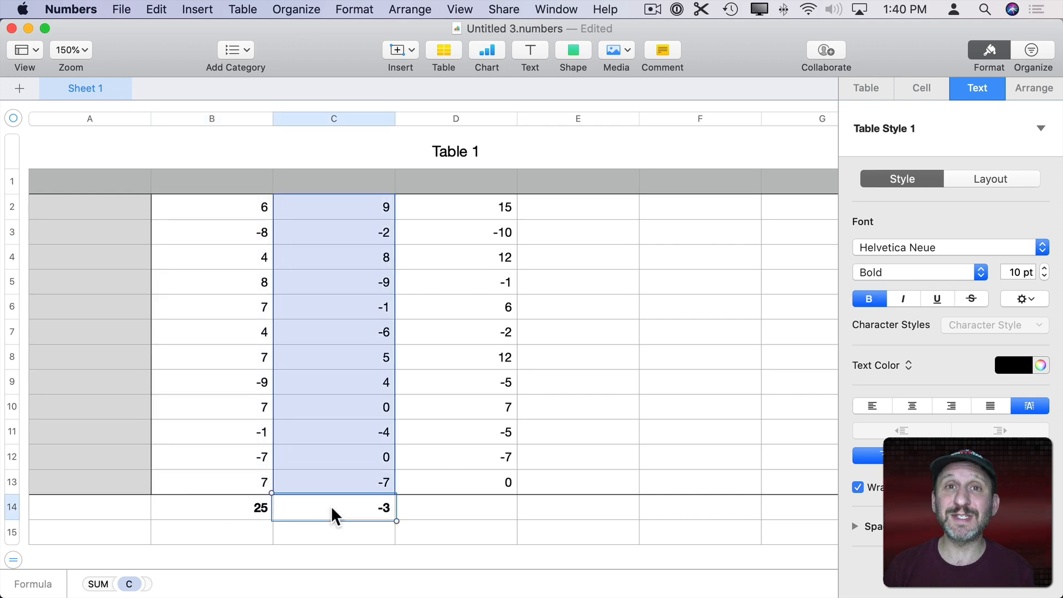
{"action": "mouse_move", "coordinate": [496, 225]}
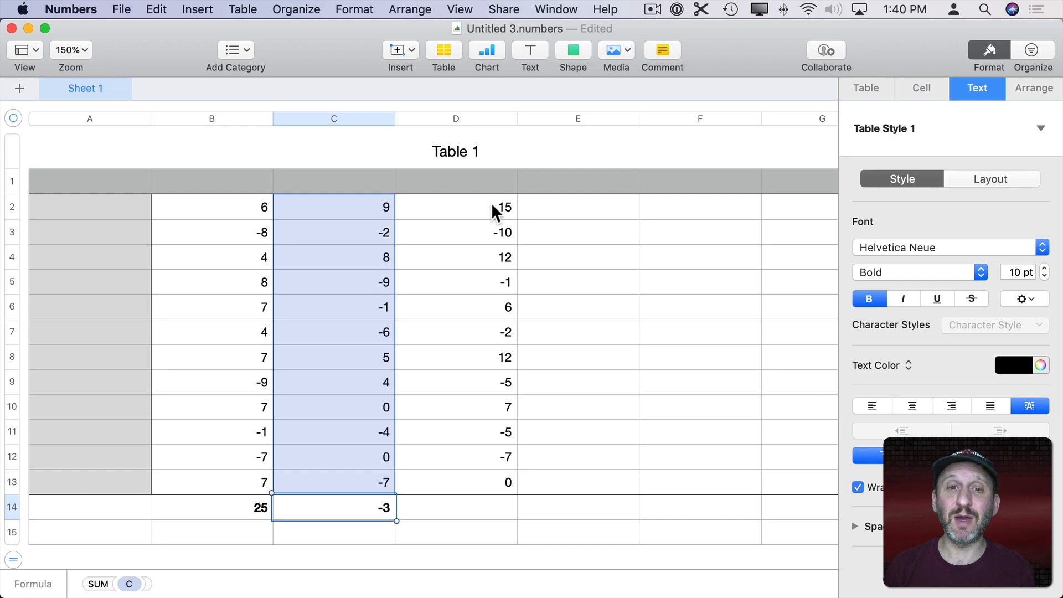
{"action": "mouse_move", "coordinate": [477, 227]}
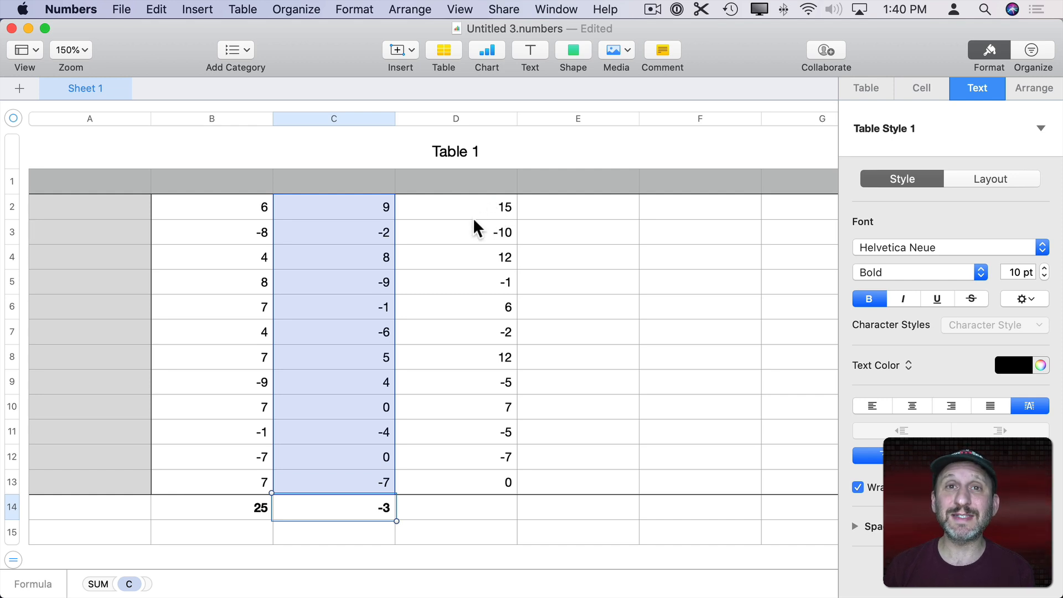
{"action": "mouse_move", "coordinate": [445, 215]}
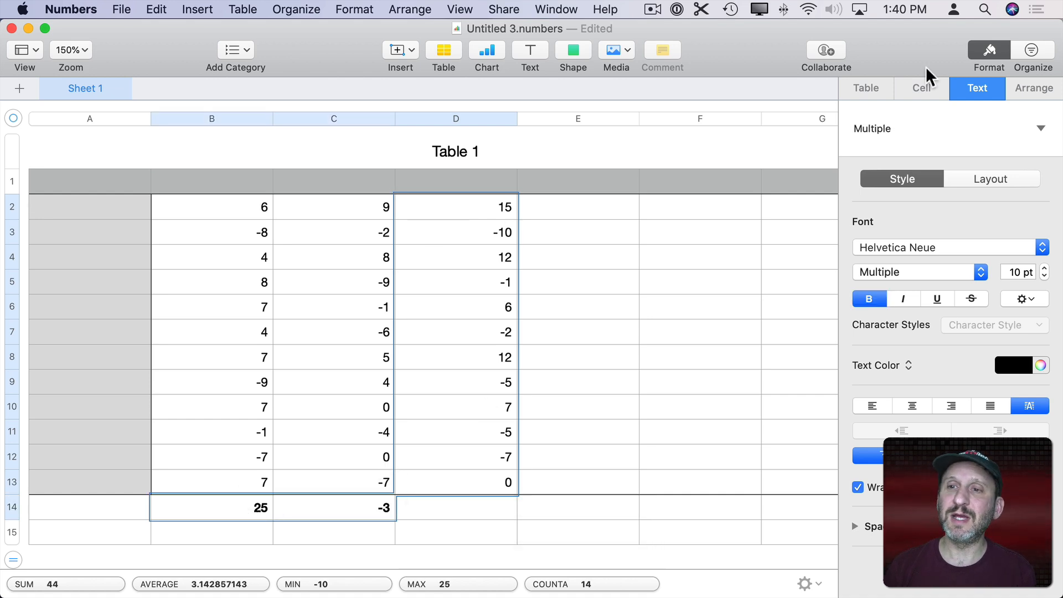
Start a new custom number format for D2:D13 and the B14:C14 totals from the Cell format pane
{"action": "left_click", "coordinate": [922, 88]}
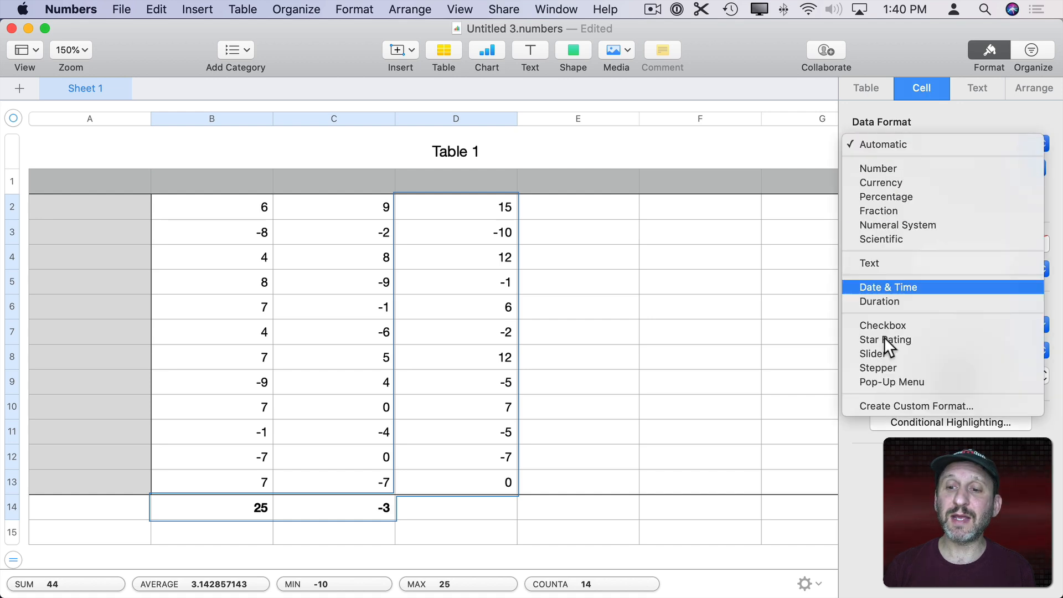
{"action": "left_click", "coordinate": [916, 406]}
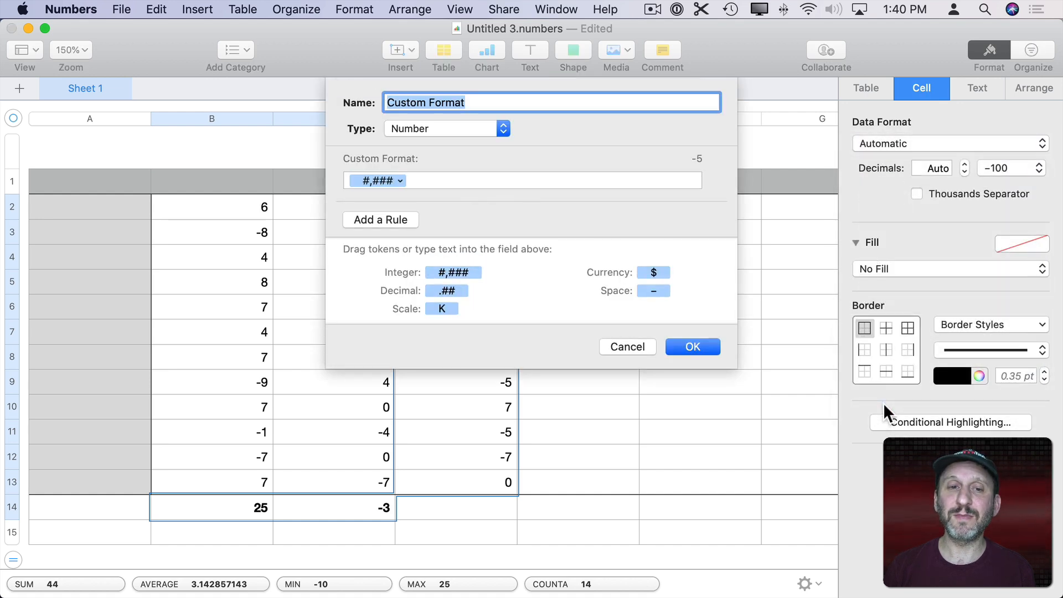
{"action": "mouse_move", "coordinate": [593, 254]}
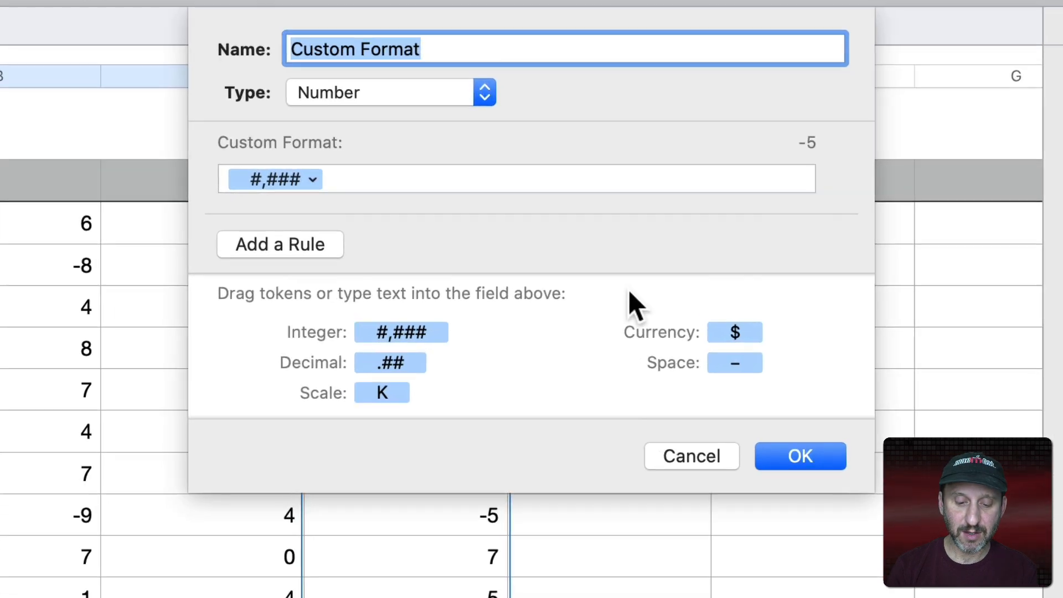
Name the new custom number format 'Plus Symbol'
{"action": "type", "text": "Plus Symbol"}
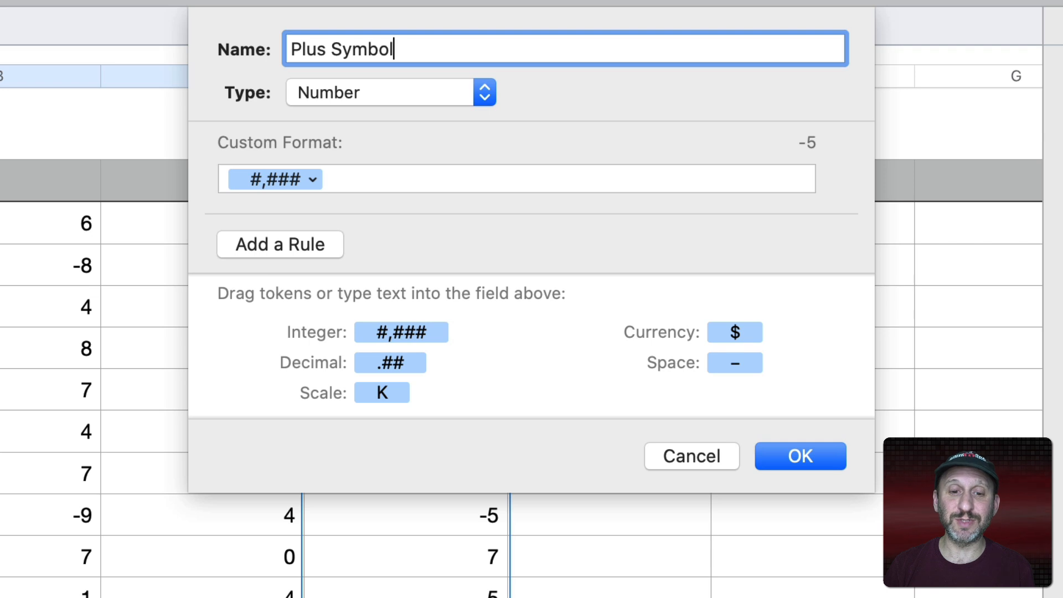
{"action": "mouse_move", "coordinate": [278, 260]}
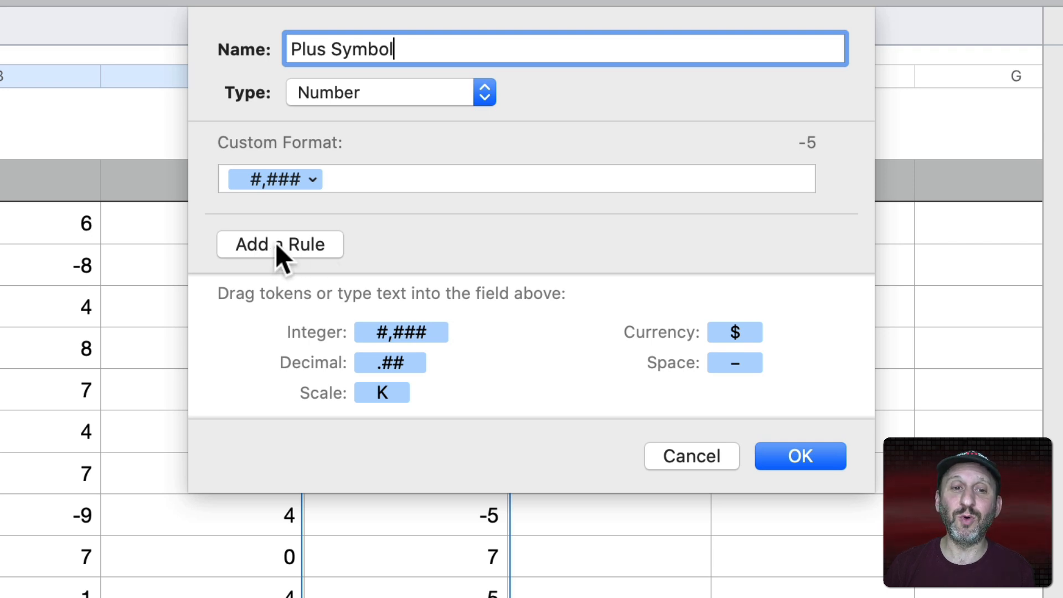
Add an 'If greater than 0' rule showing + before the integer and apply the format
{"action": "left_click", "coordinate": [280, 244]}
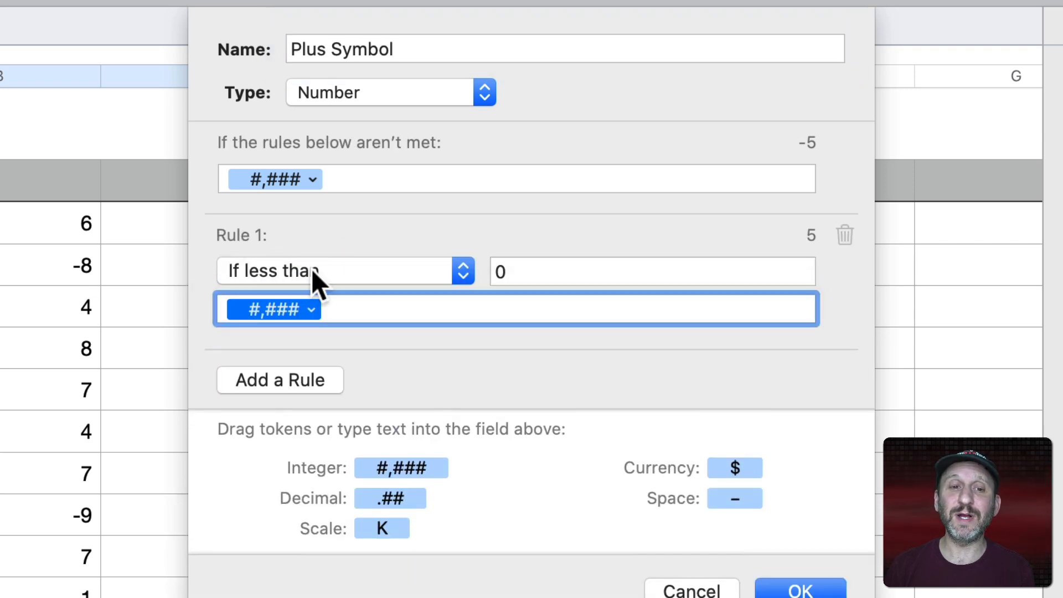
{"action": "left_click", "coordinate": [339, 271]}
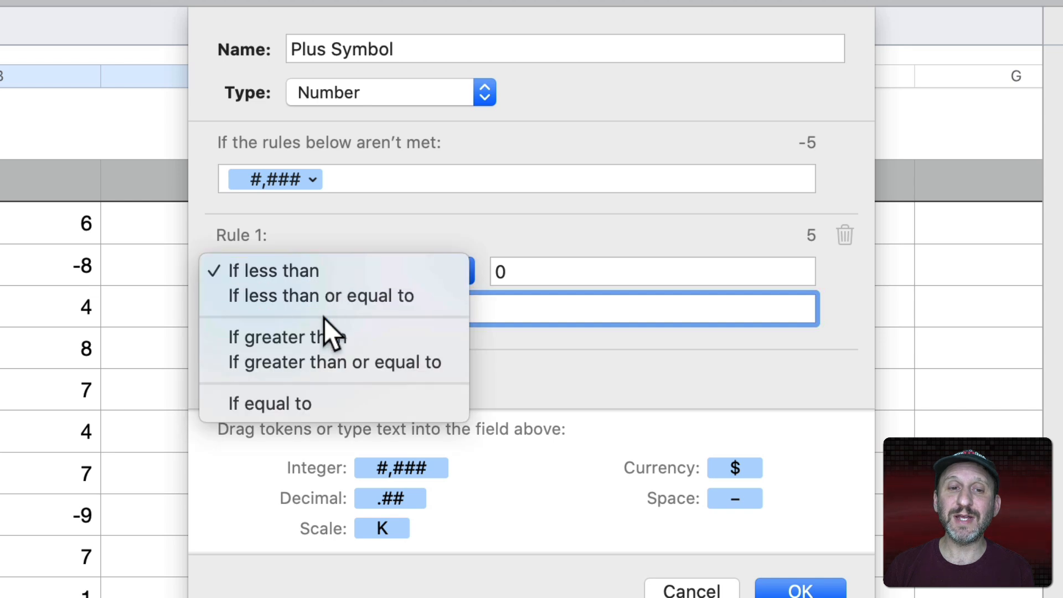
{"action": "left_click", "coordinate": [284, 338]}
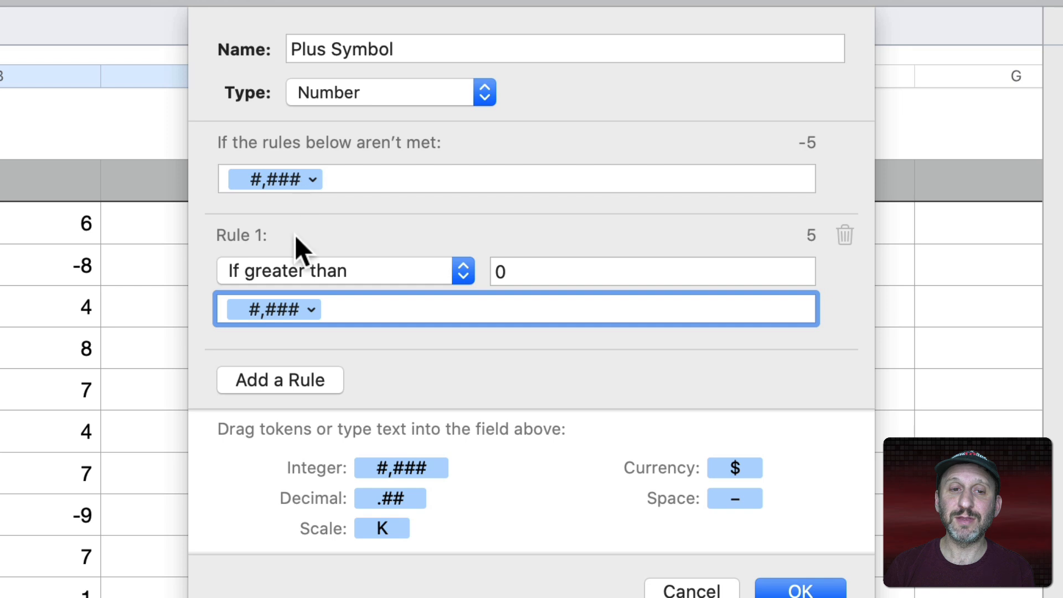
{"action": "mouse_move", "coordinate": [227, 324]}
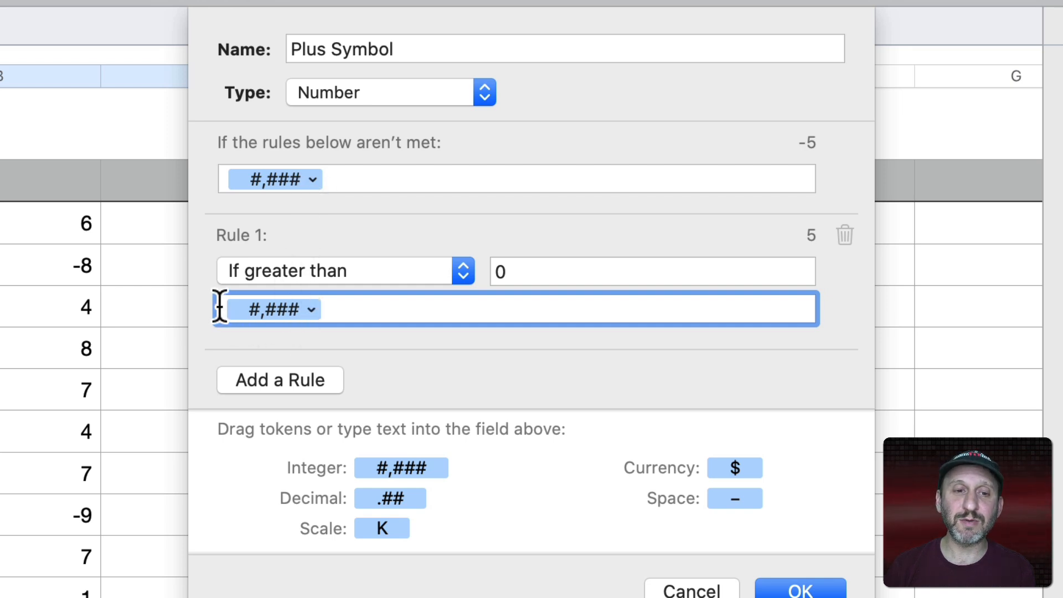
{"action": "type", "text": "+"}
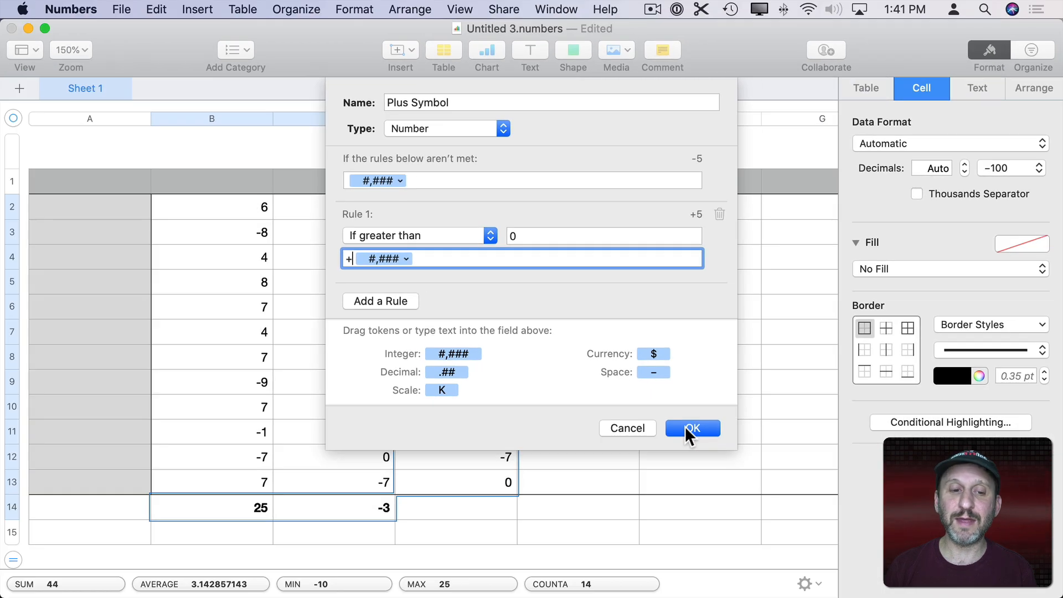
{"action": "left_click", "coordinate": [693, 428]}
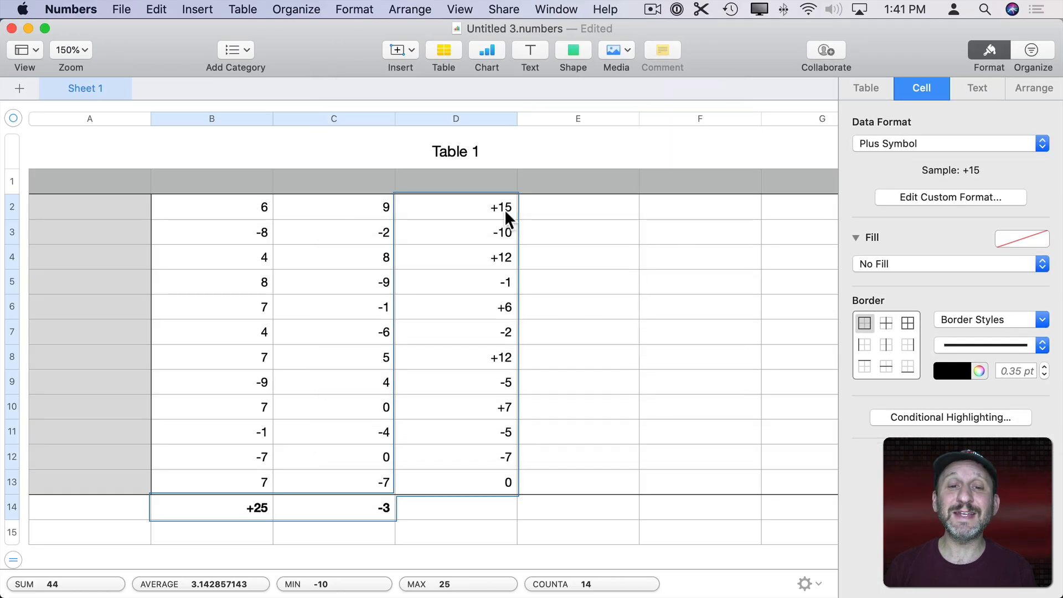
{"action": "mouse_move", "coordinate": [510, 244]}
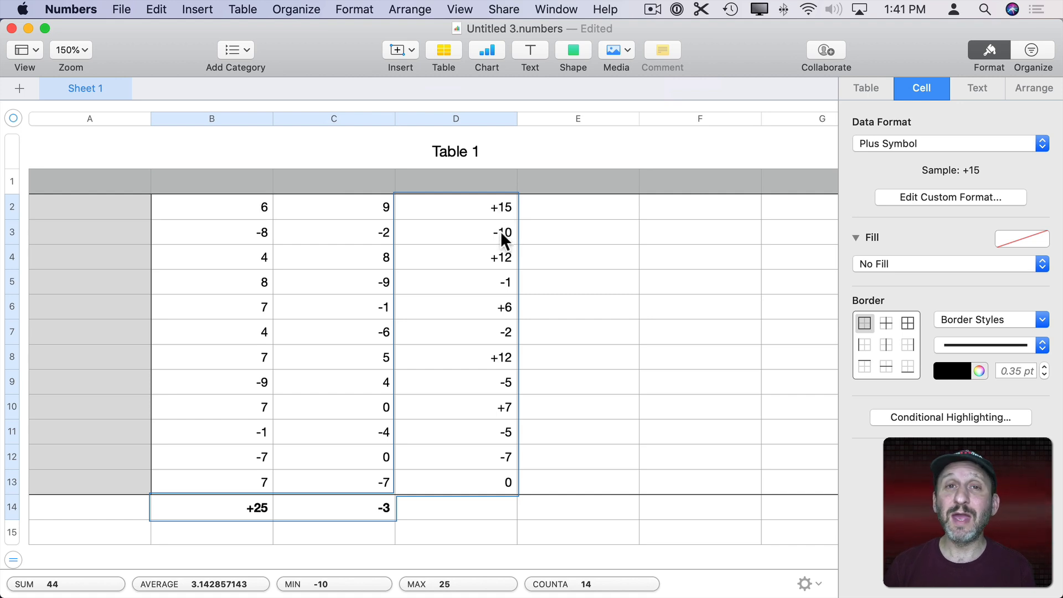
{"action": "mouse_move", "coordinate": [492, 248]}
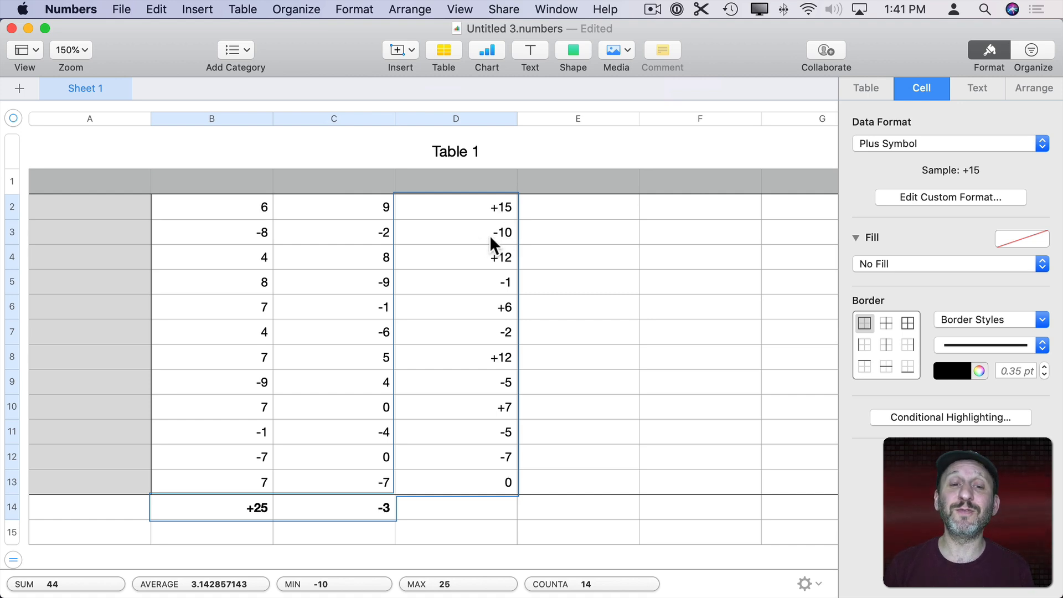
{"action": "mouse_move", "coordinate": [504, 244]}
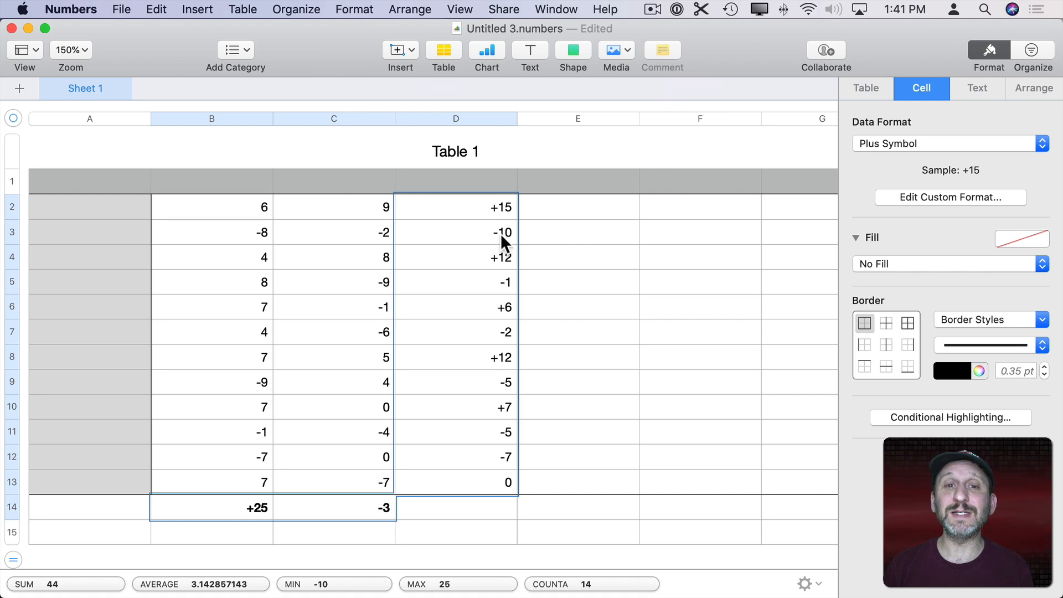
{"action": "mouse_move", "coordinate": [481, 316]}
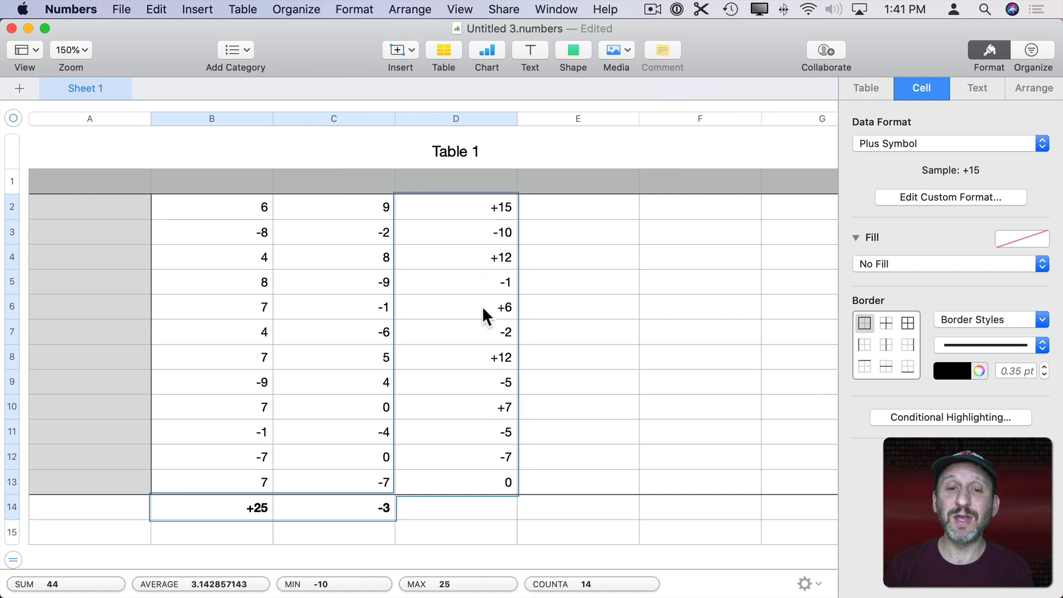
{"action": "mouse_move", "coordinate": [286, 539]}
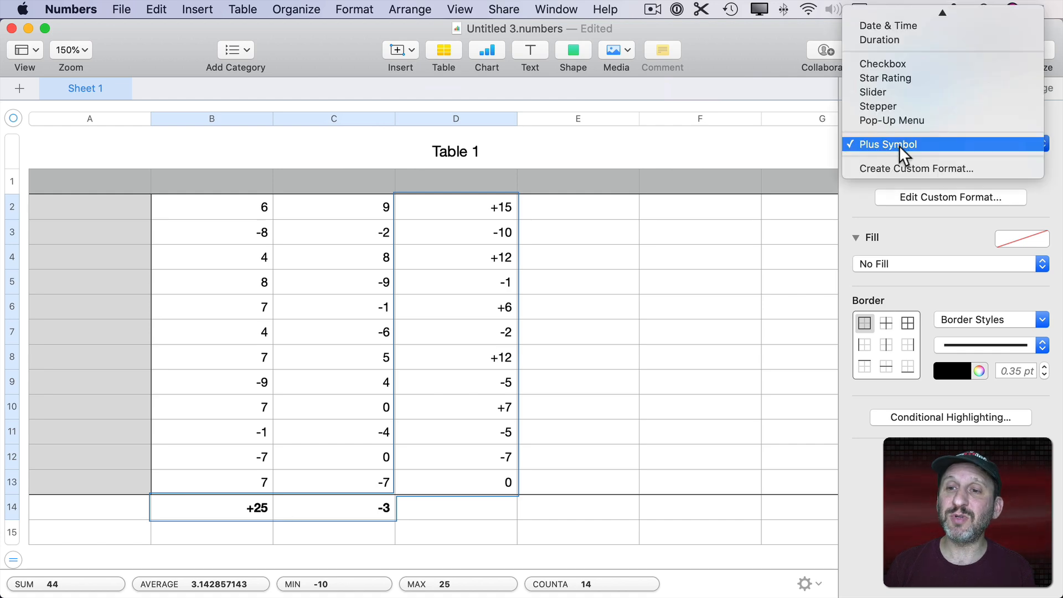
{"action": "left_click", "coordinate": [887, 145]}
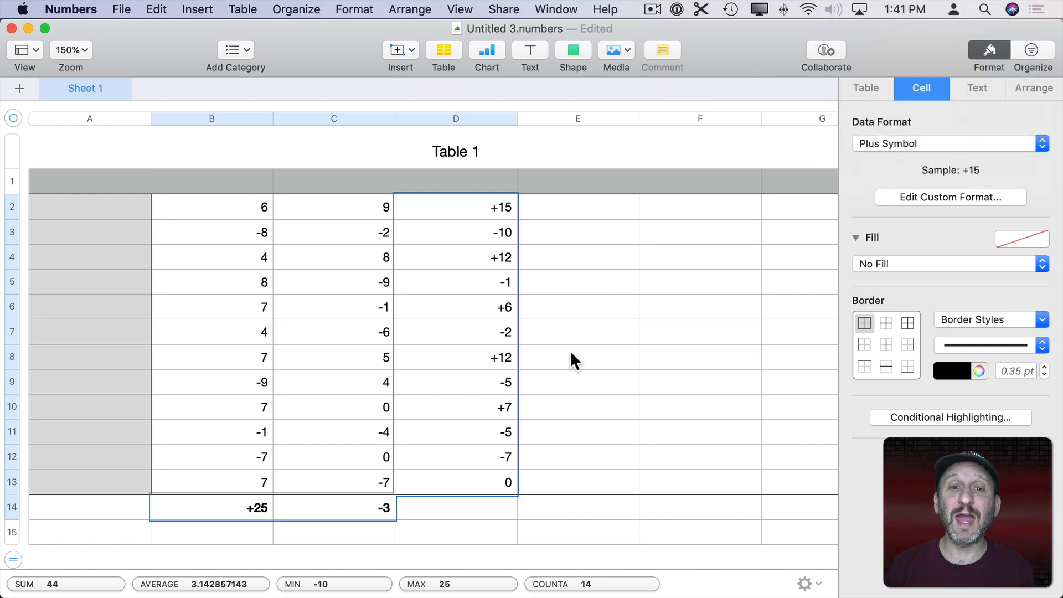